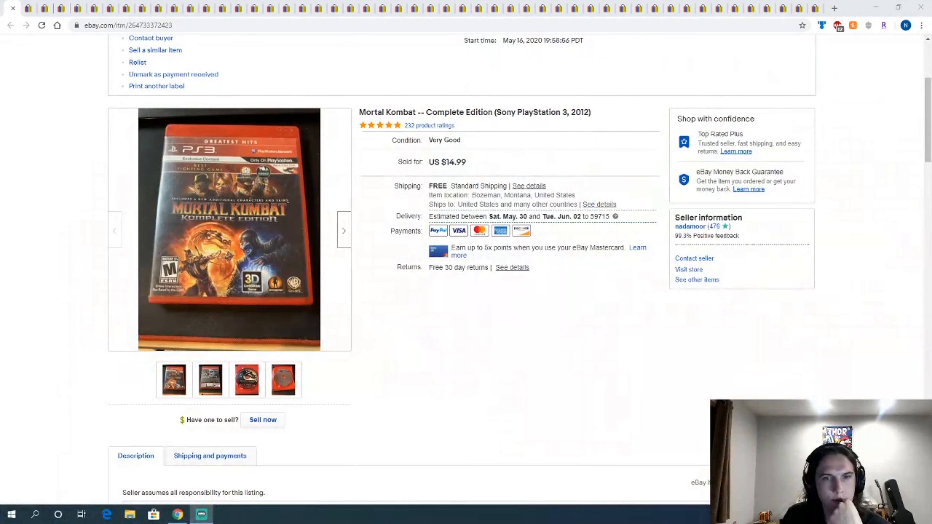
pyautogui.moveTo(240, 80)
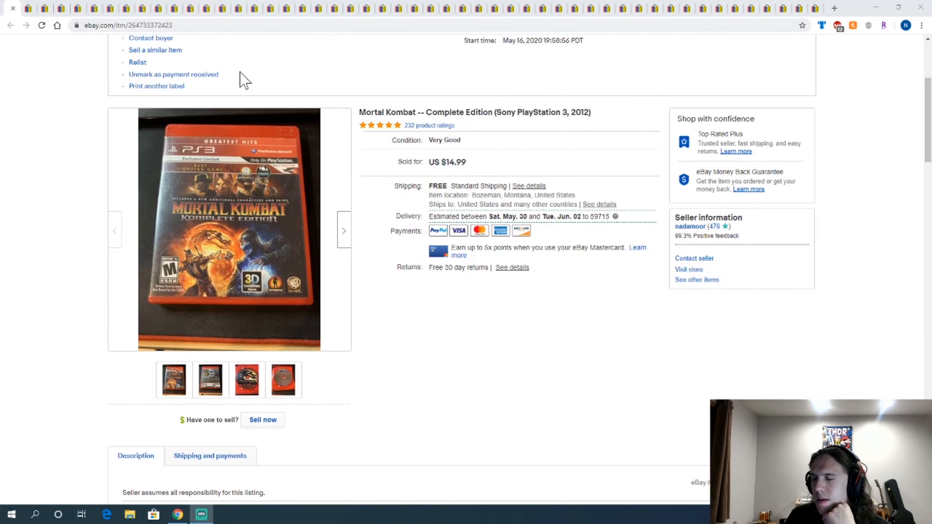
pyautogui.moveTo(480, 146)
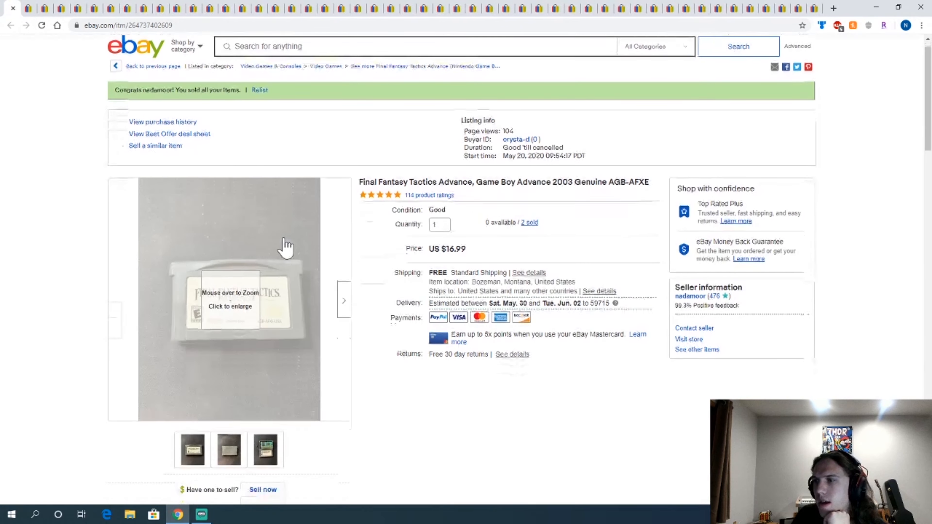
# Step: Scroll down the sold Final Fantasy Tactics Advance listing before closing it
pyautogui.scroll(-3)
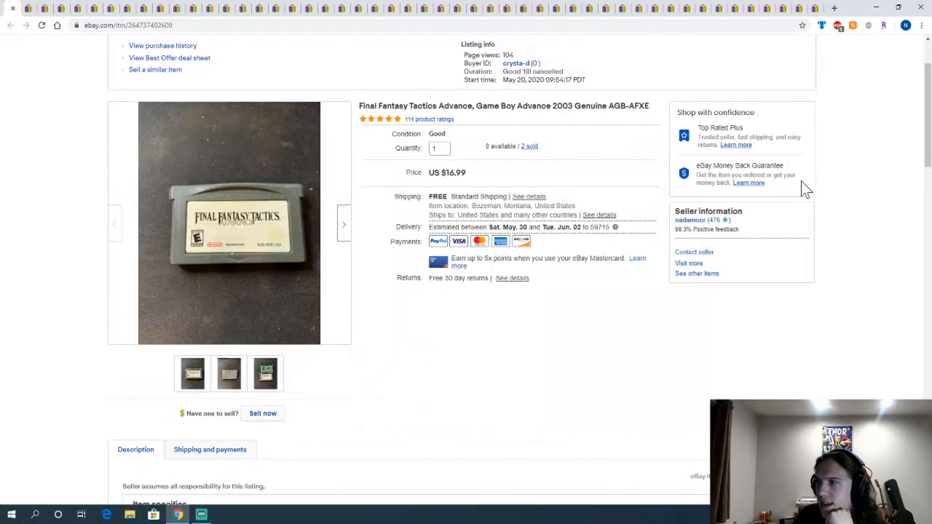
pyautogui.moveTo(438, 173)
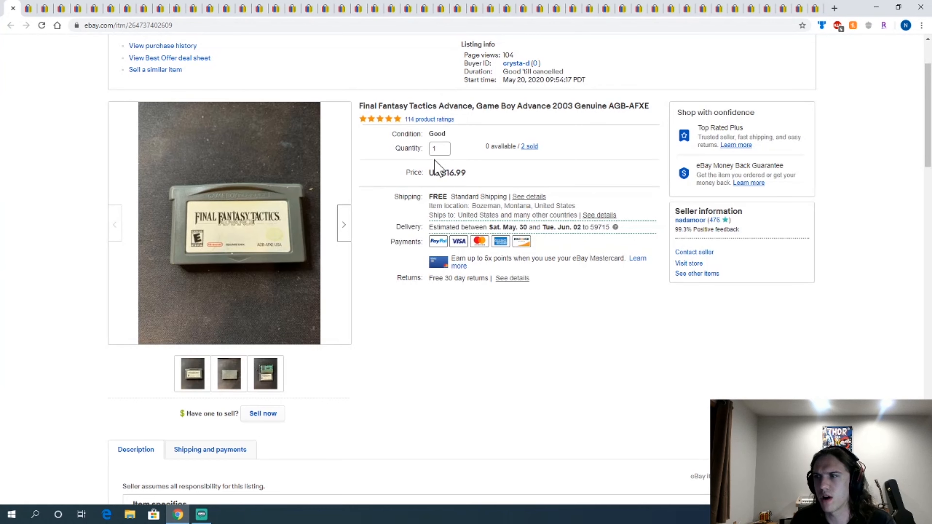
pyautogui.moveTo(15, 15)
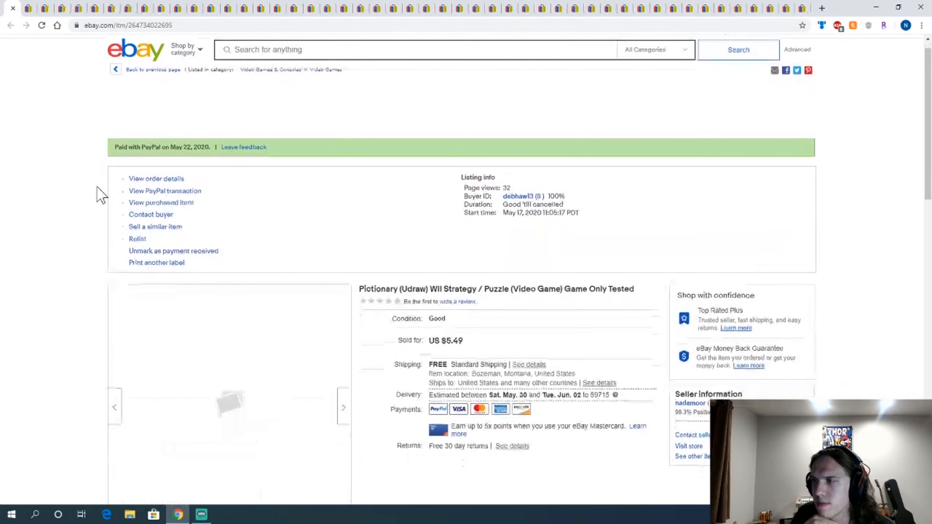
# Step: Scroll the Pictionary Wii listing and zoom the WWE SmackDown vs Raw 2007 photo before closing each
pyautogui.scroll(-3)
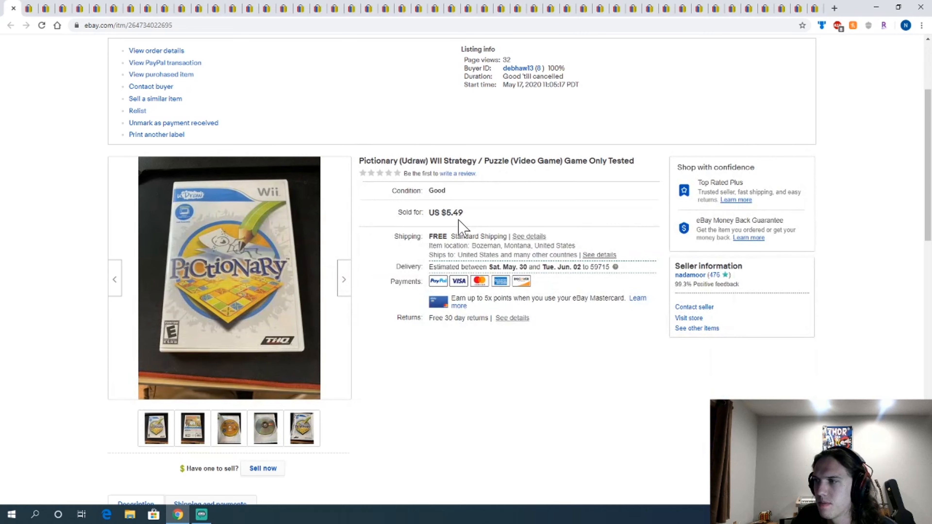
pyautogui.moveTo(15, 13)
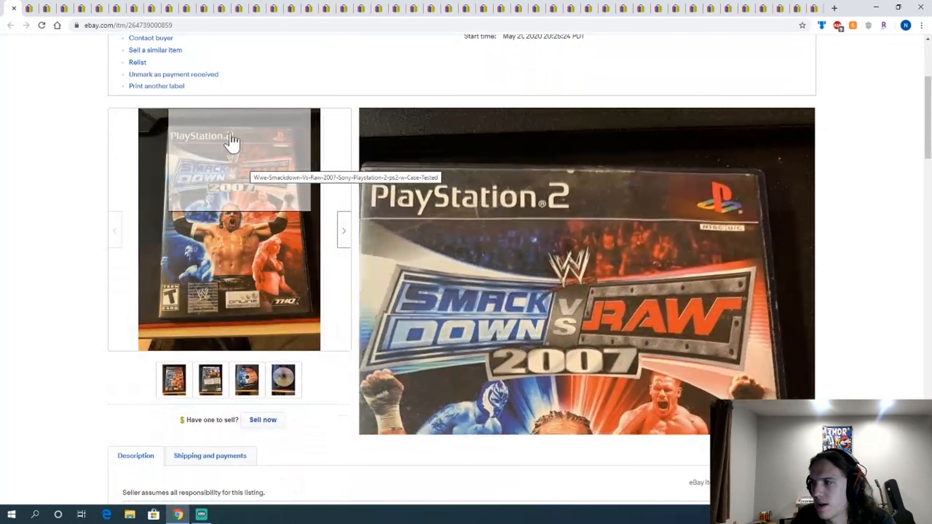
pyautogui.click(282, 380)
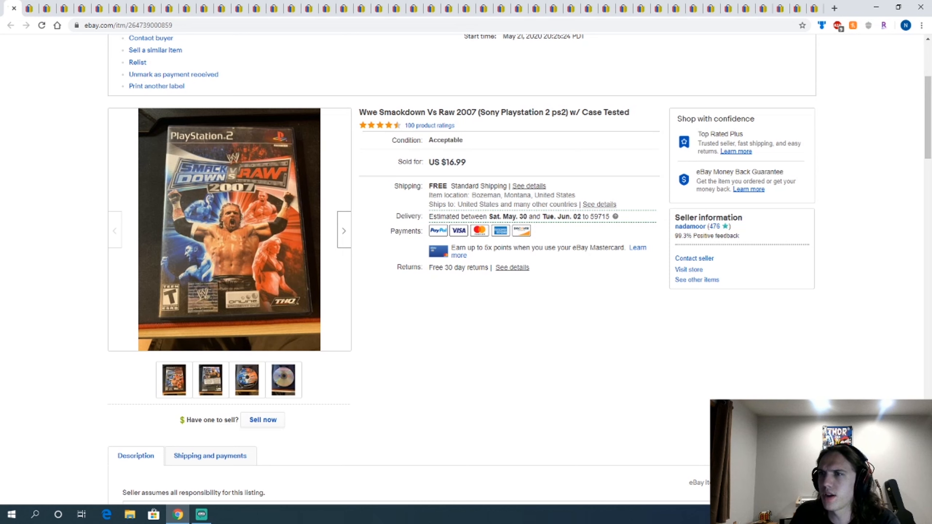
pyautogui.moveTo(298, 152)
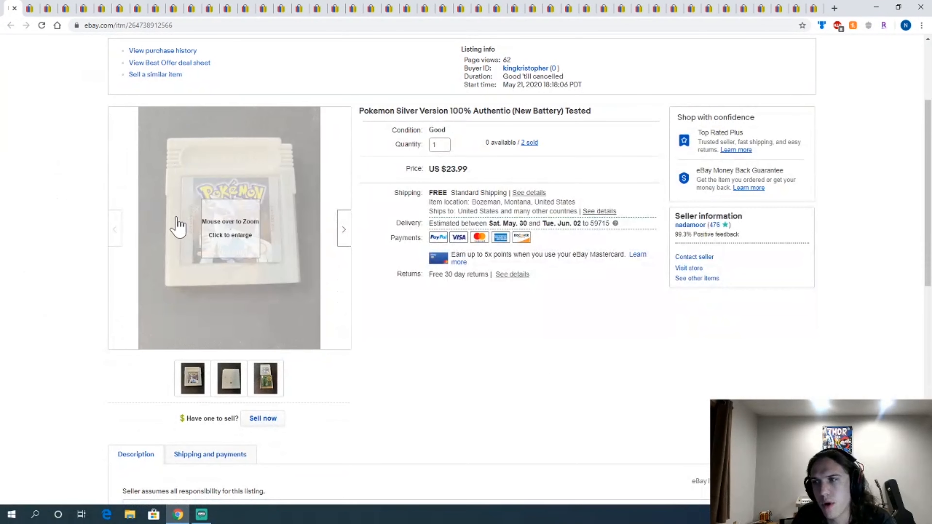
pyautogui.moveTo(22, 93)
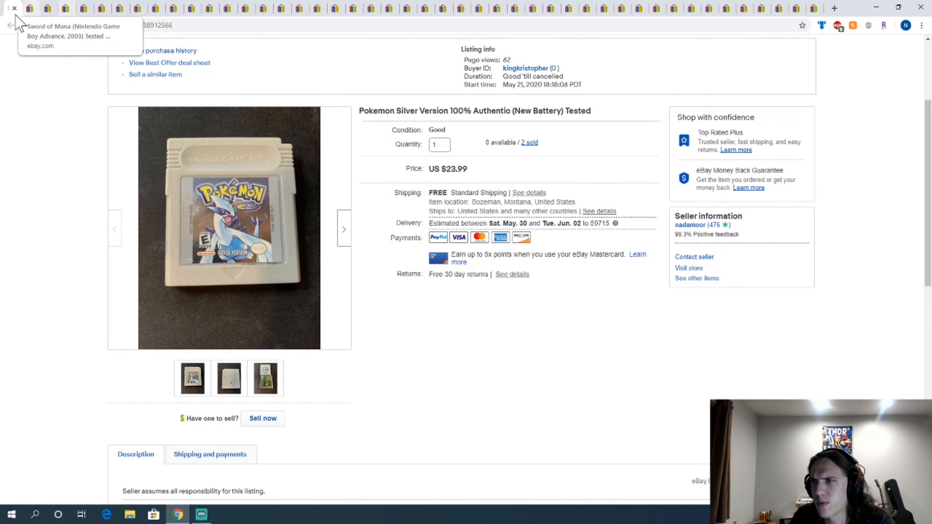
# Step: Close the sold Pokemon Silver listing so the Sword of Mana listing shows
pyautogui.click(10, 25)
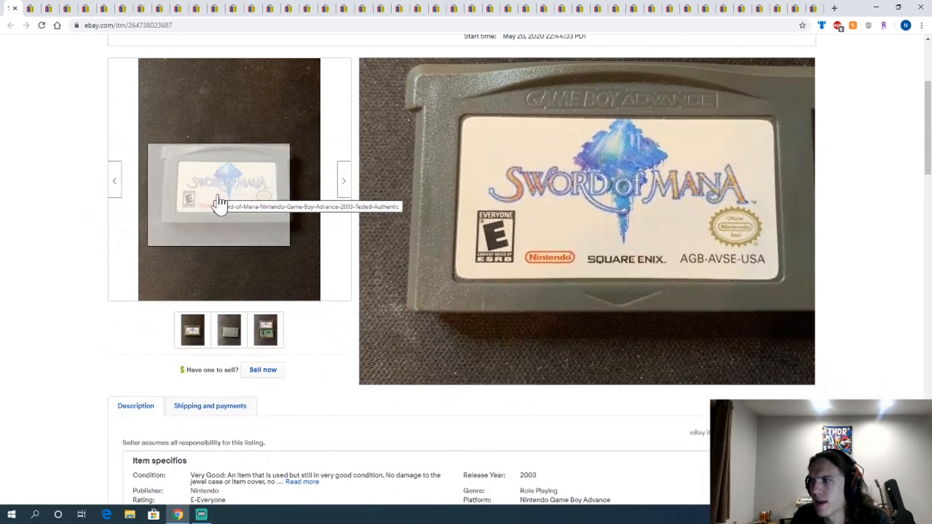
pyautogui.moveTo(15, 11)
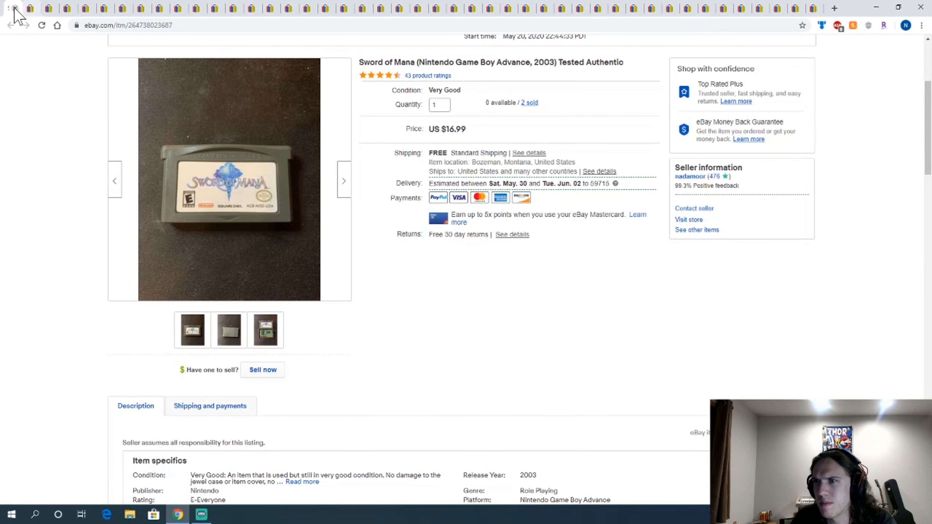
pyautogui.moveTo(122, 122)
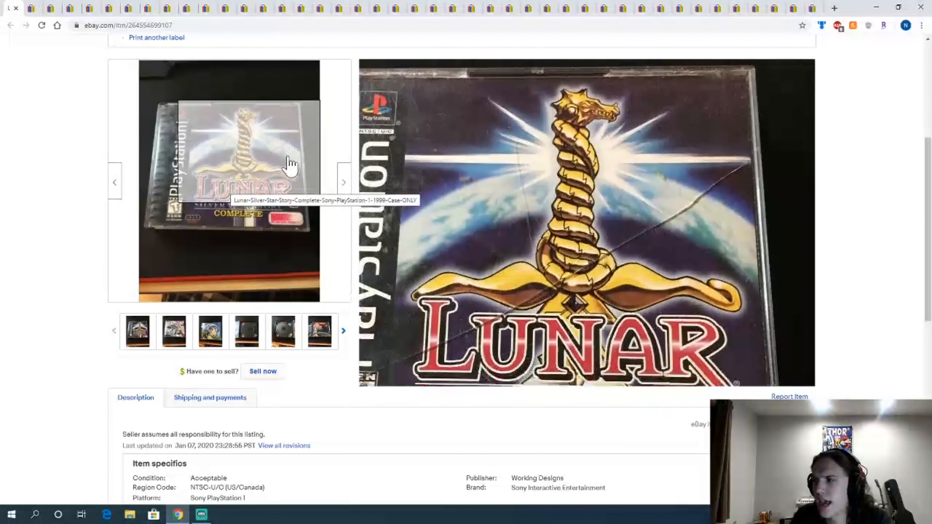
pyautogui.moveTo(210, 200)
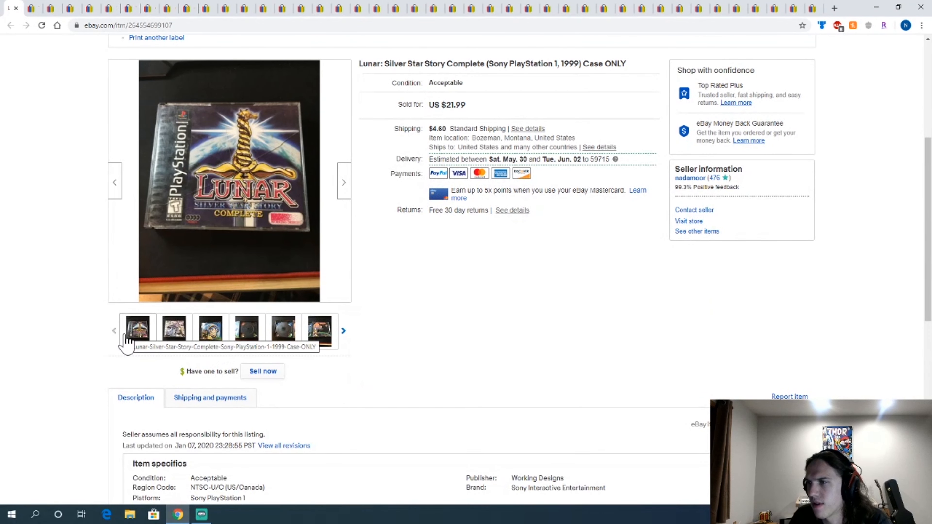
pyautogui.moveTo(223, 158)
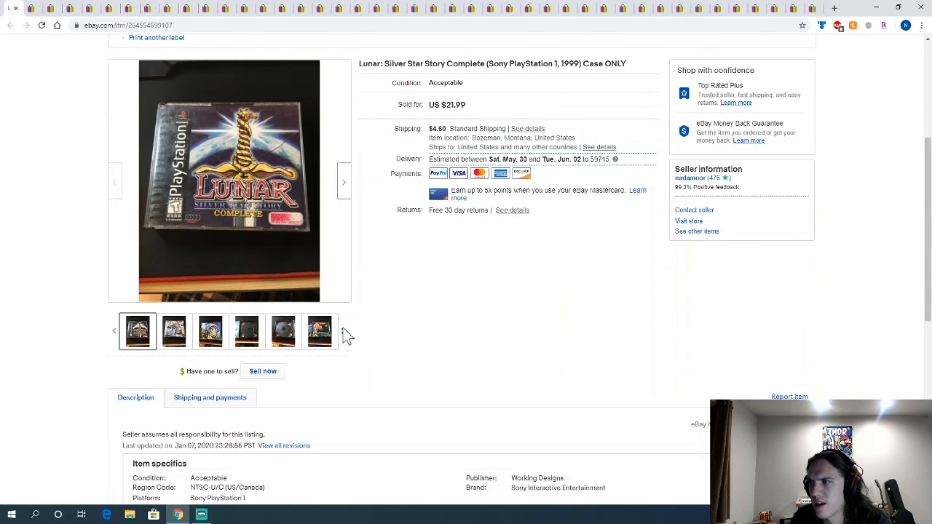
pyautogui.moveTo(280, 276)
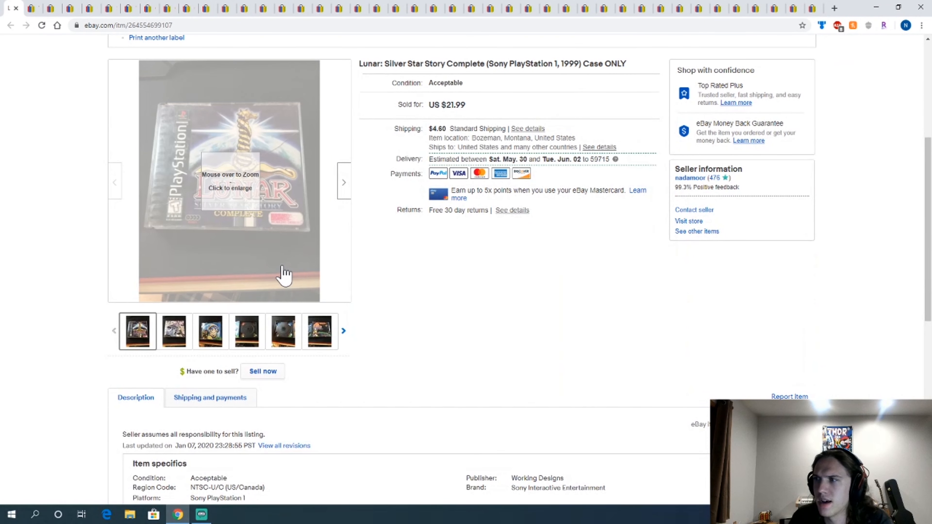
pyautogui.moveTo(161, 73)
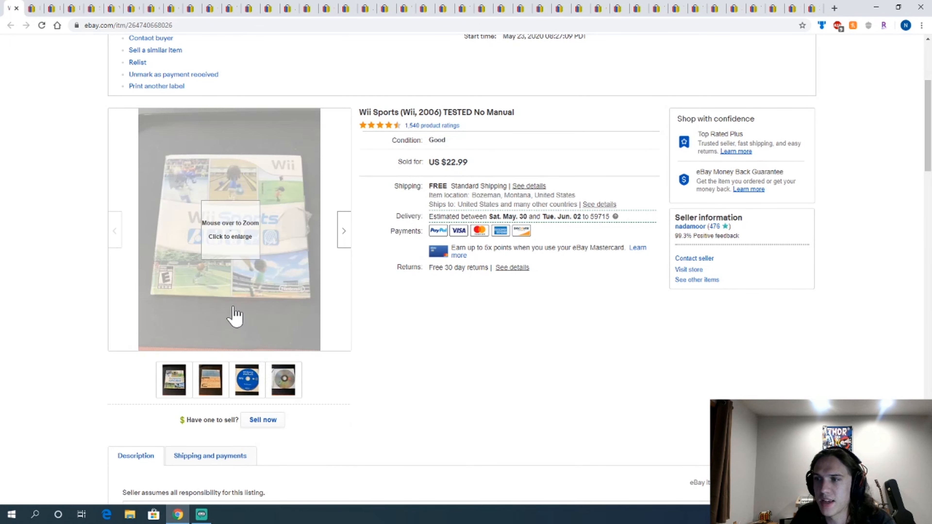
# Step: Close the Wii Sports listing and zoom the State of Emergency photo before closing it
pyautogui.click(285, 382)
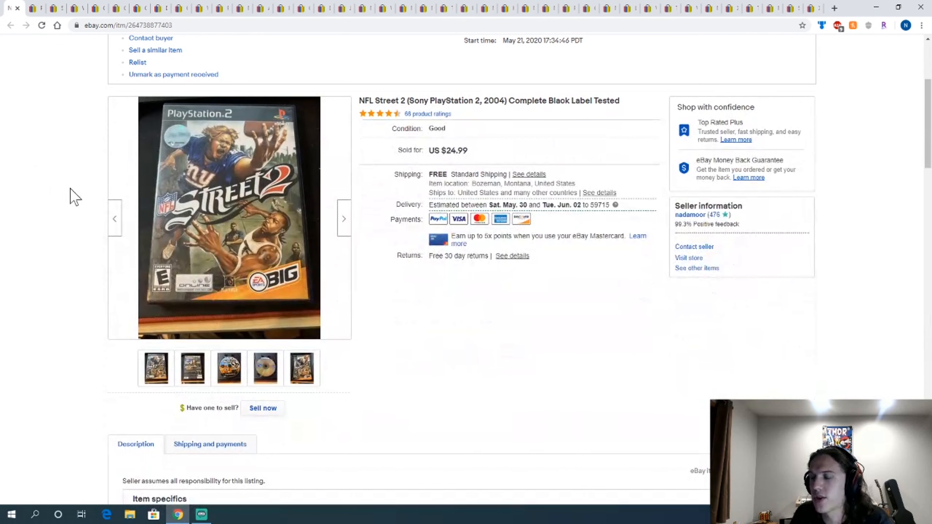
pyautogui.moveTo(300, 208)
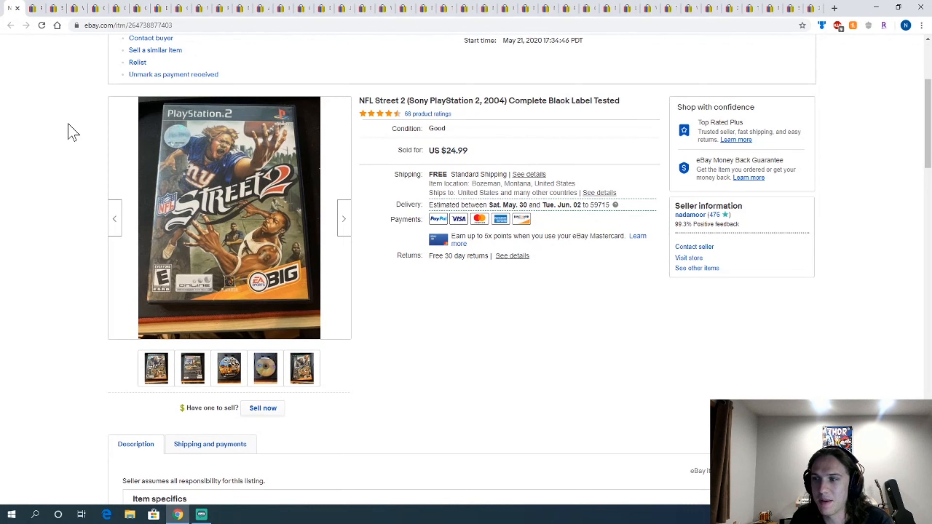
pyautogui.click(265, 368)
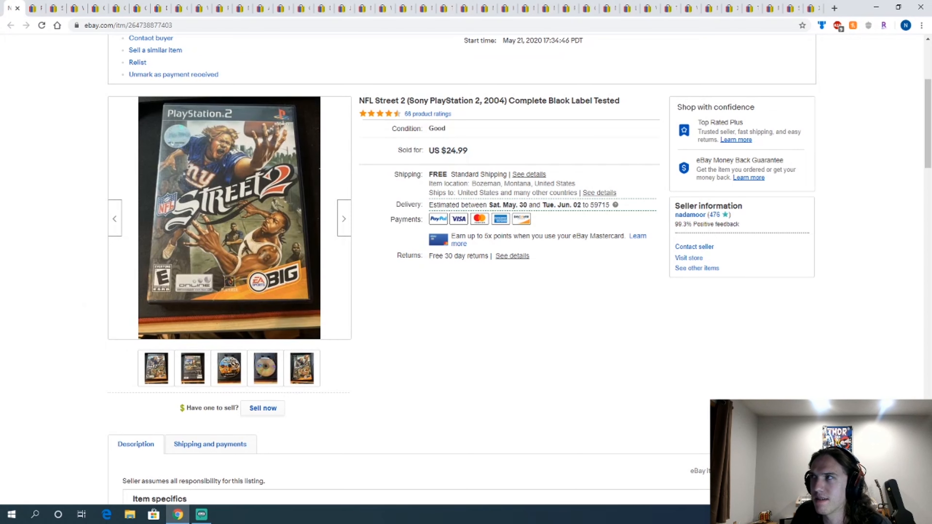
pyautogui.moveTo(12, 9)
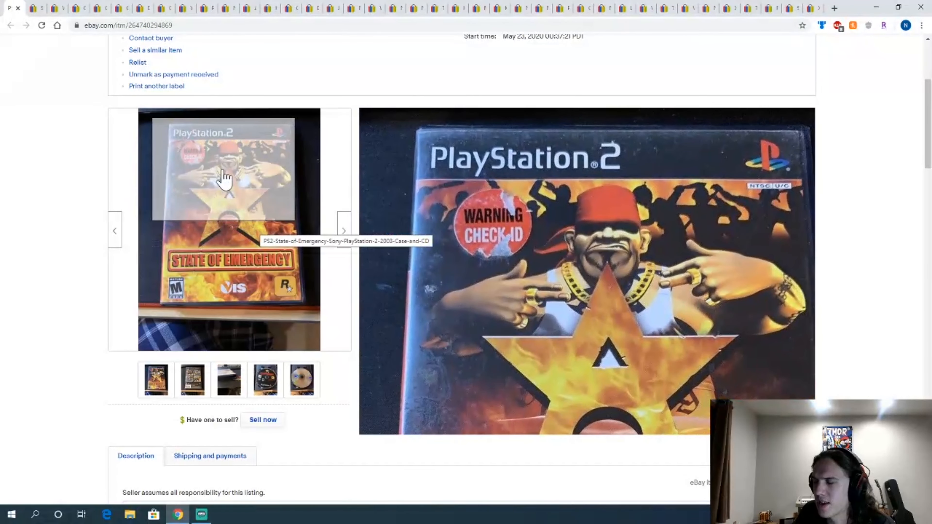
pyautogui.moveTo(274, 222)
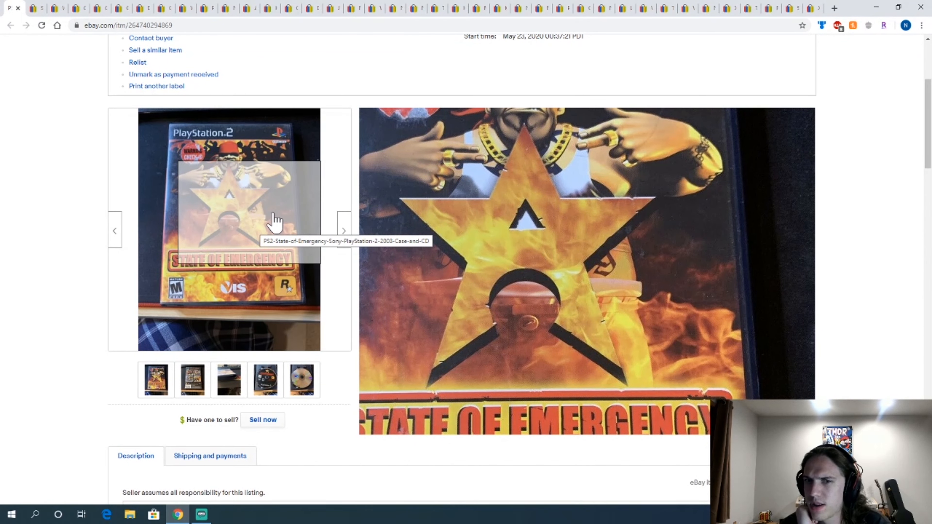
pyautogui.moveTo(328, 111)
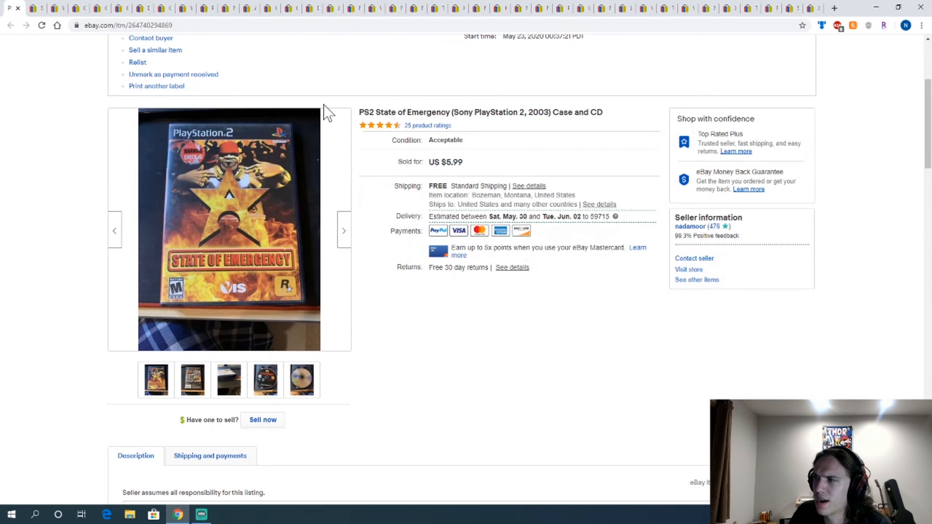
pyautogui.moveTo(12, 8)
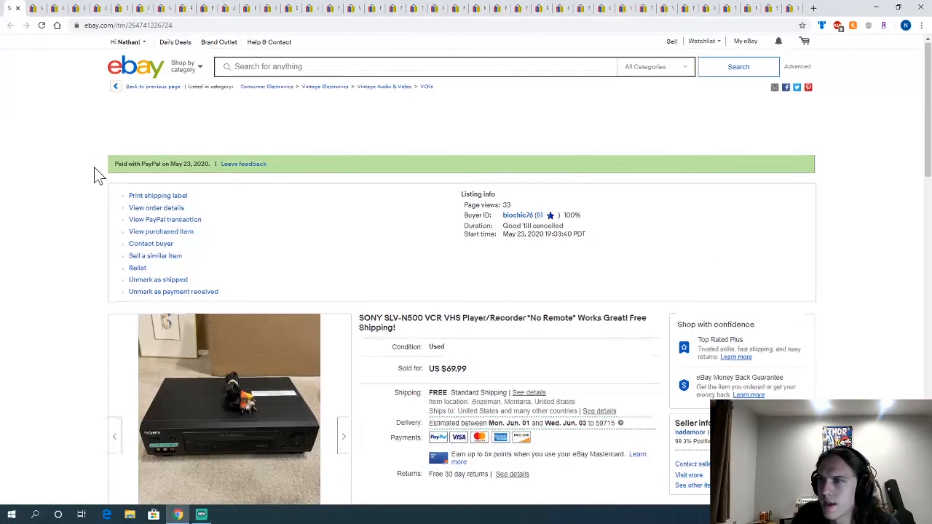
# Step: Scroll the Sony VCR listing and zoom the Wii Play main image before closing both
pyautogui.scroll(-3)
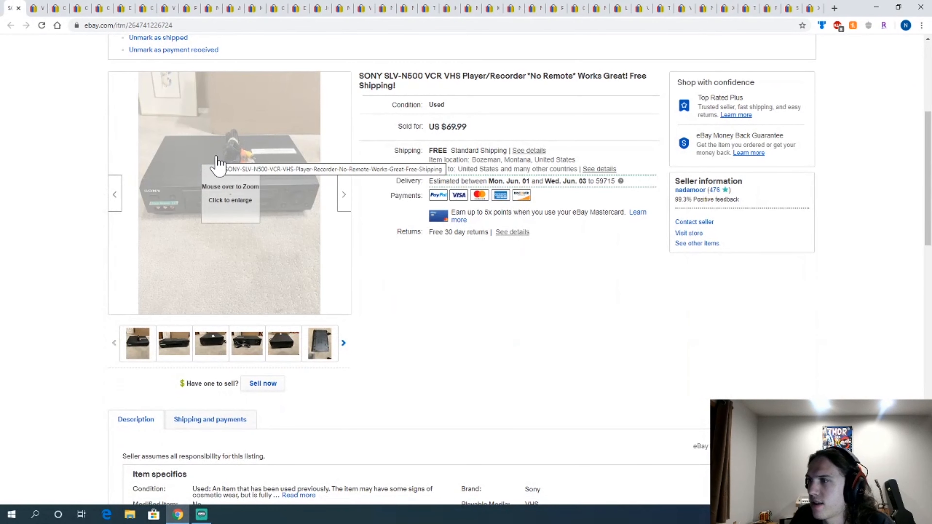
pyautogui.moveTo(261, 189)
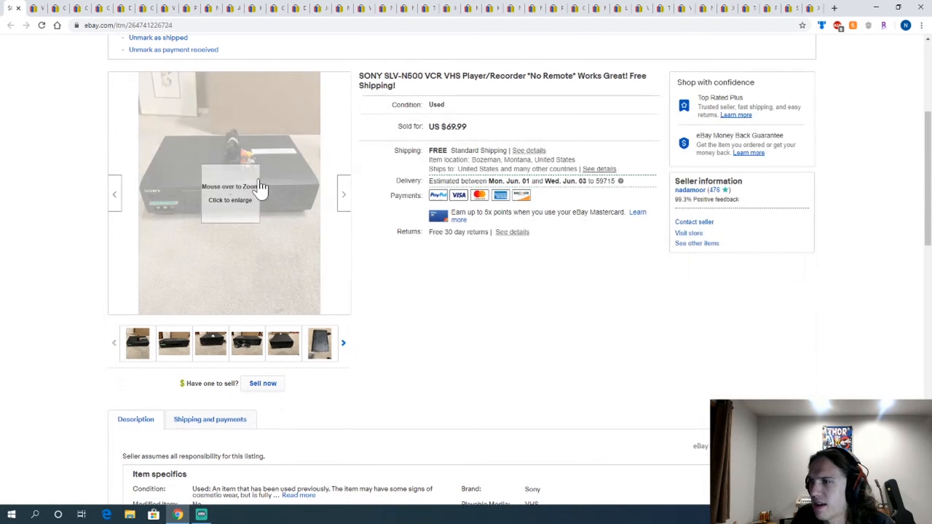
pyautogui.moveTo(205, 195)
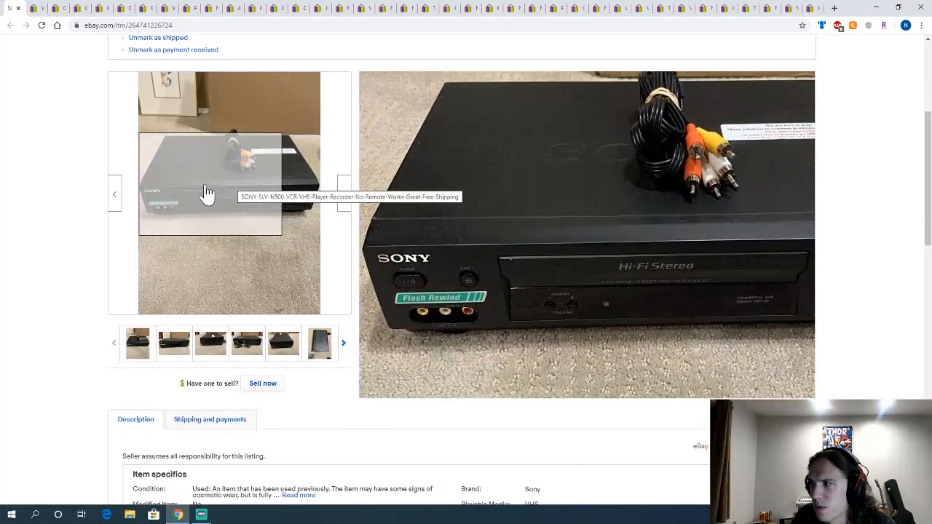
pyautogui.click(246, 342)
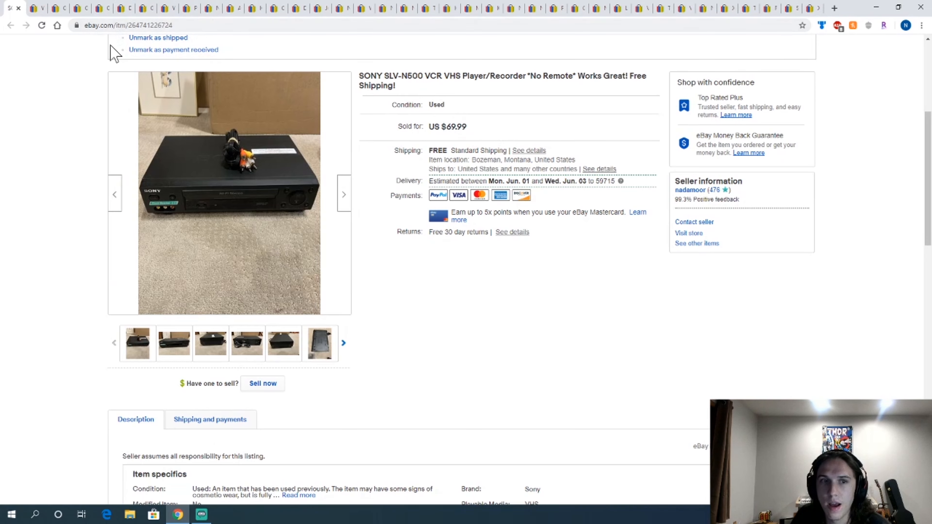
pyautogui.moveTo(58, 26)
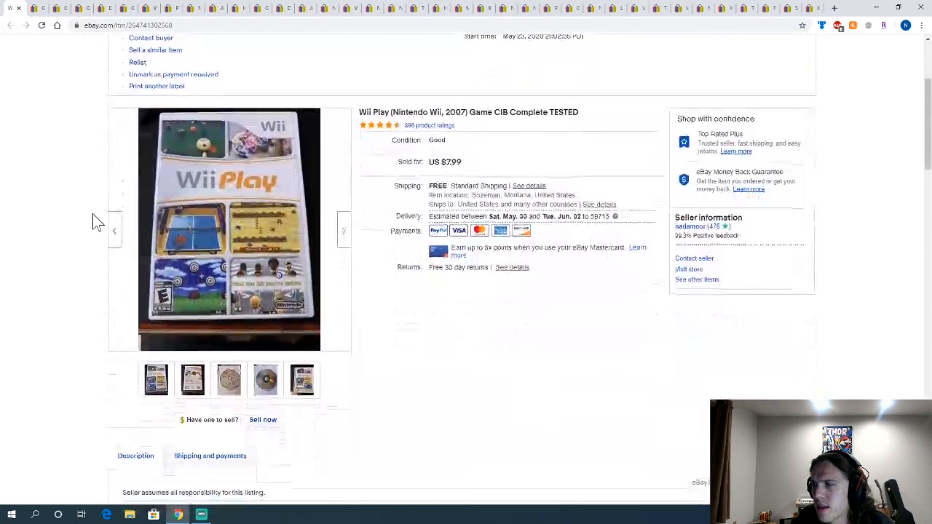
pyautogui.moveTo(234, 191)
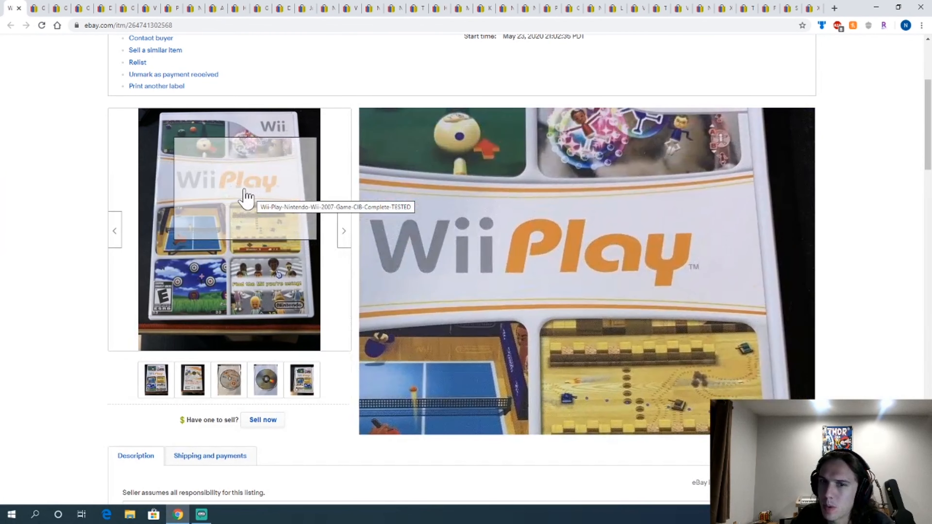
pyautogui.moveTo(22, 213)
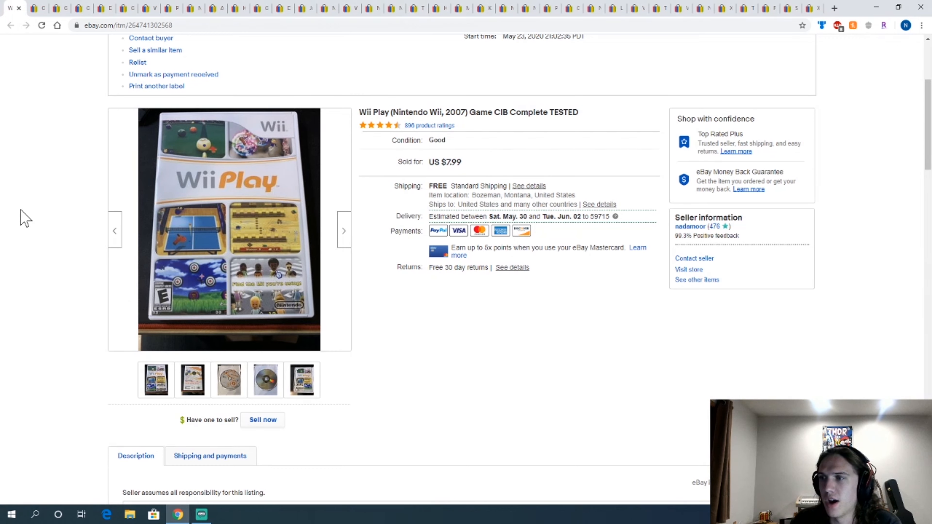
pyautogui.moveTo(70, 10)
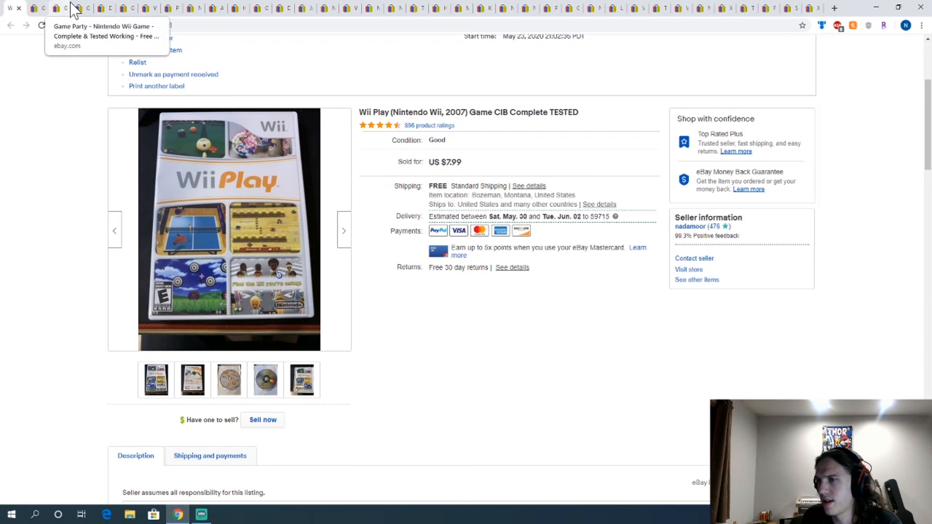
pyautogui.moveTo(103, 159)
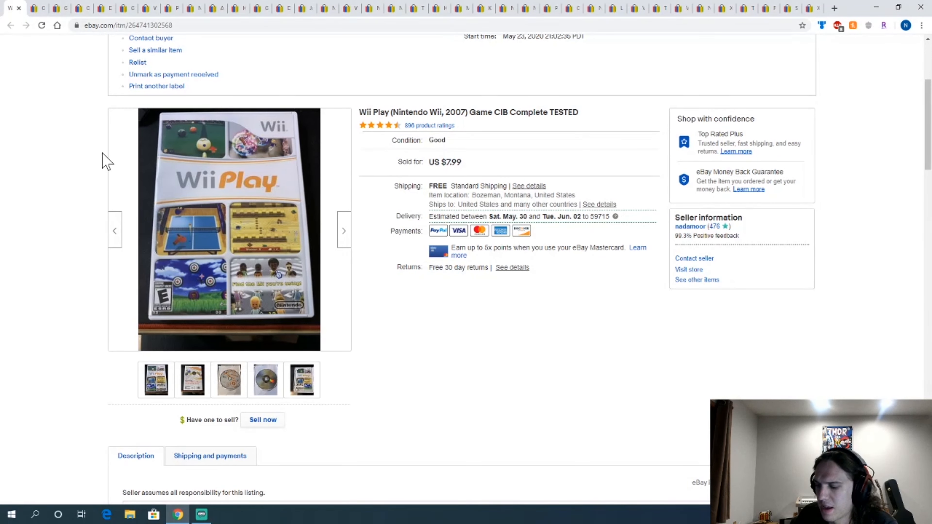
pyautogui.moveTo(109, 159)
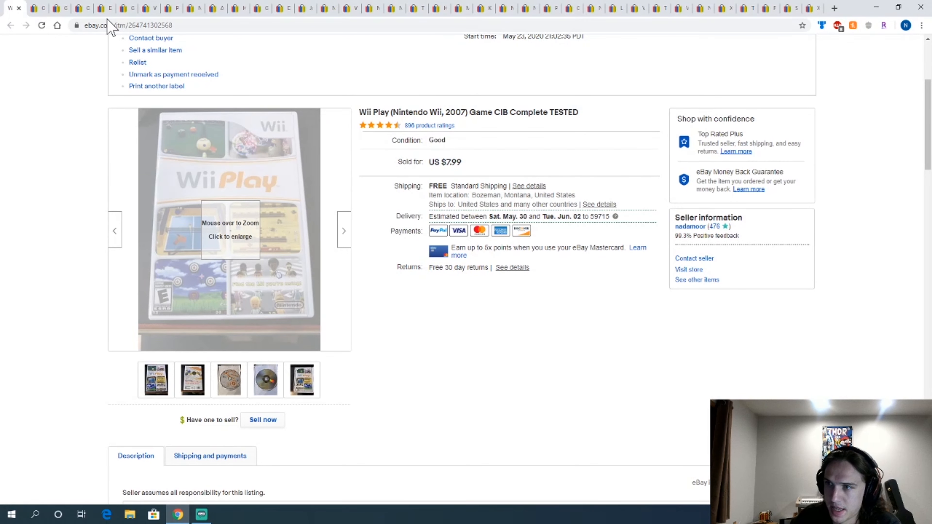
pyautogui.moveTo(18, 11)
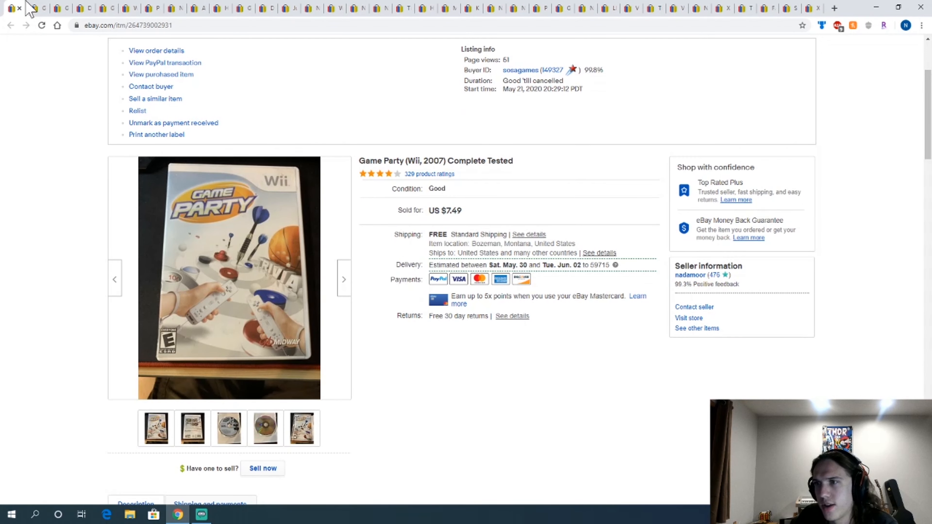
# Step: View the Game Party disc and open-case photos, close that listing and zoom the GoldenEye photo
pyautogui.click(264, 428)
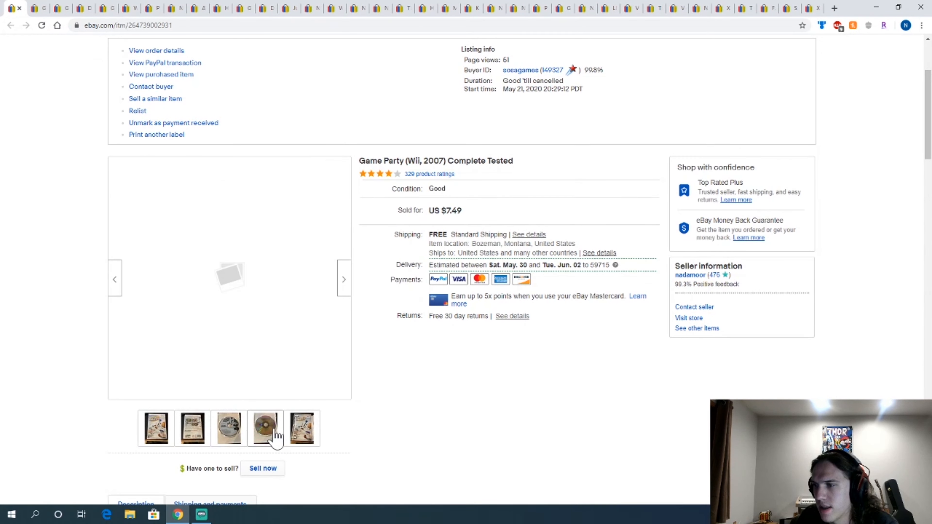
pyautogui.click(303, 428)
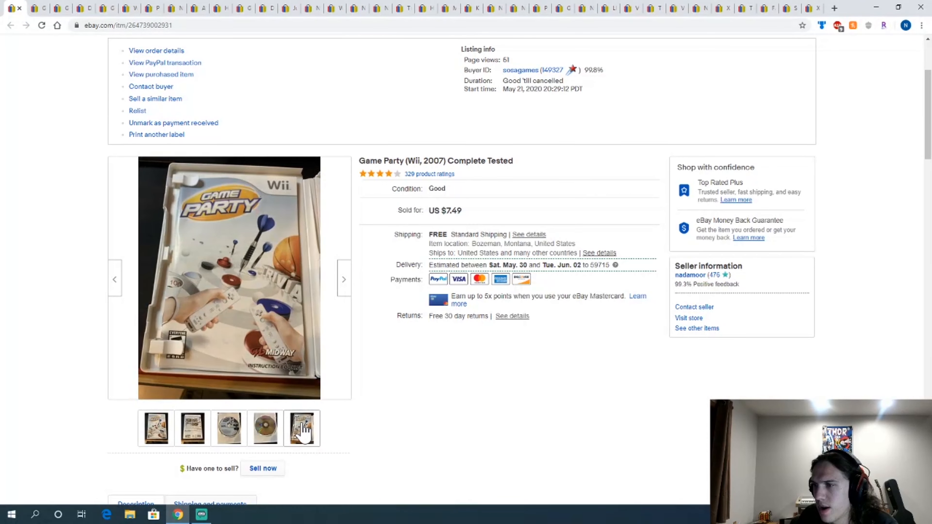
pyautogui.click(300, 428)
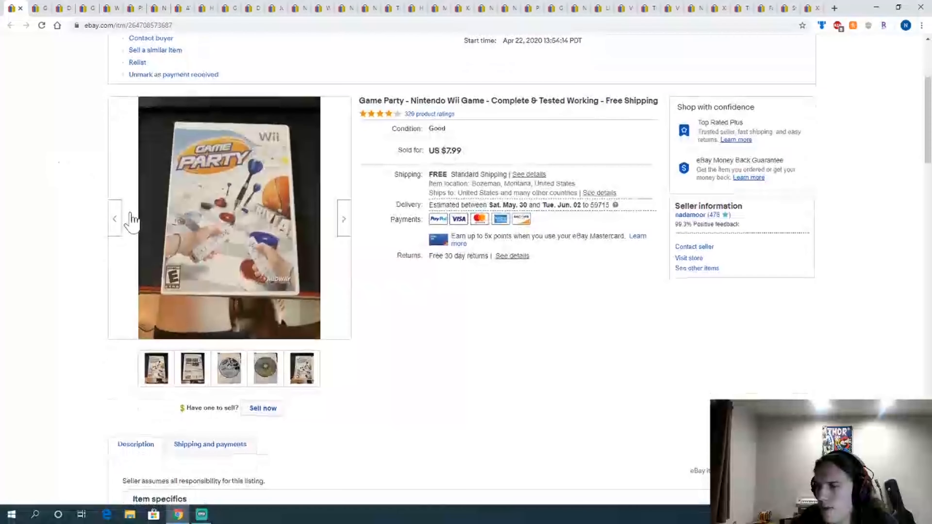
pyautogui.click(265, 368)
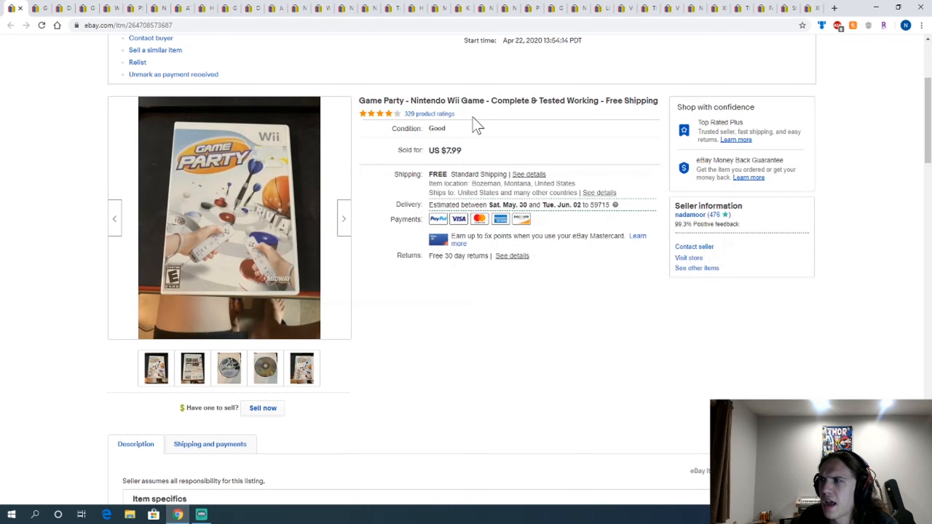
pyautogui.moveTo(263, 292)
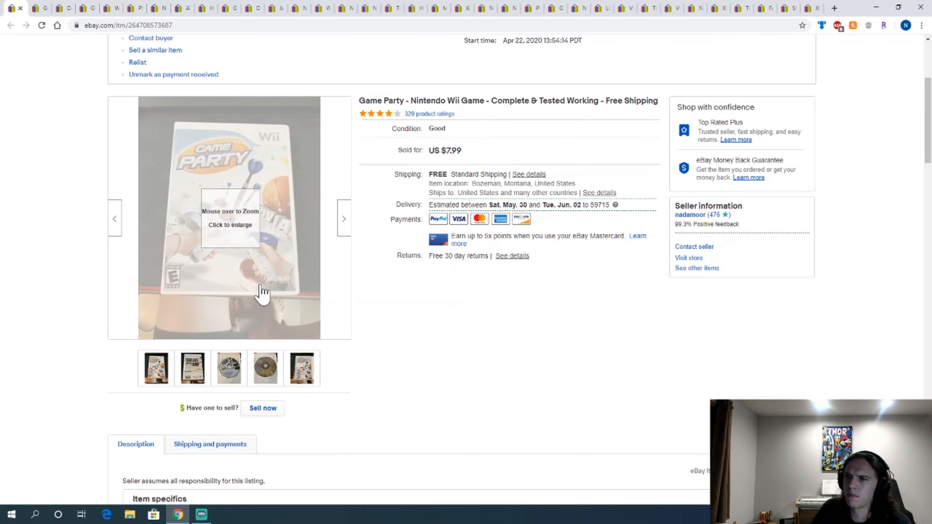
pyautogui.moveTo(121, 386)
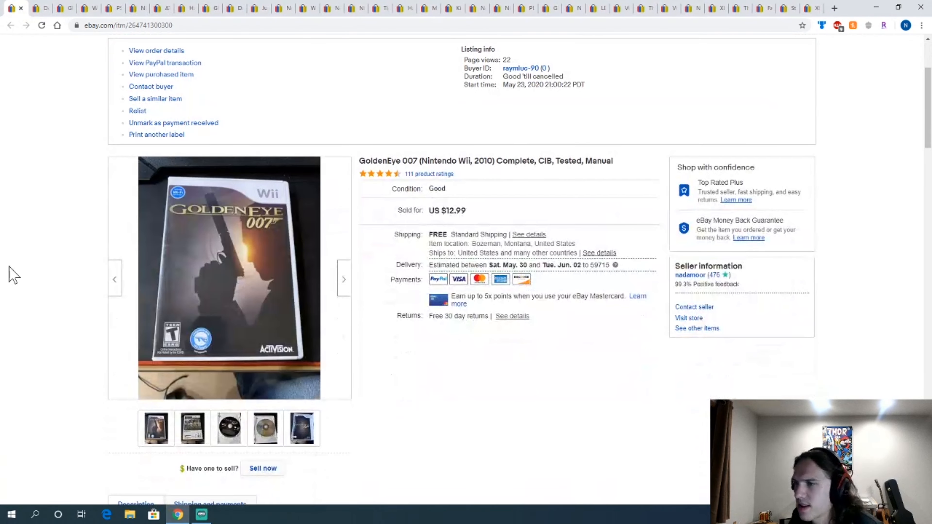
pyautogui.moveTo(204, 231)
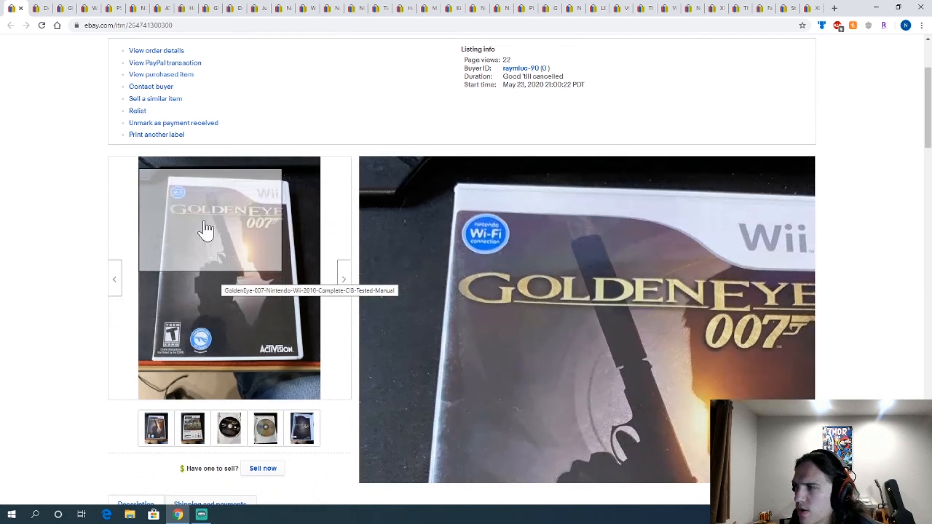
# Step: Browse the Destroy All Humans 2 and Wii Sports photos, returning to the Wii Sports front cover
pyautogui.click(266, 429)
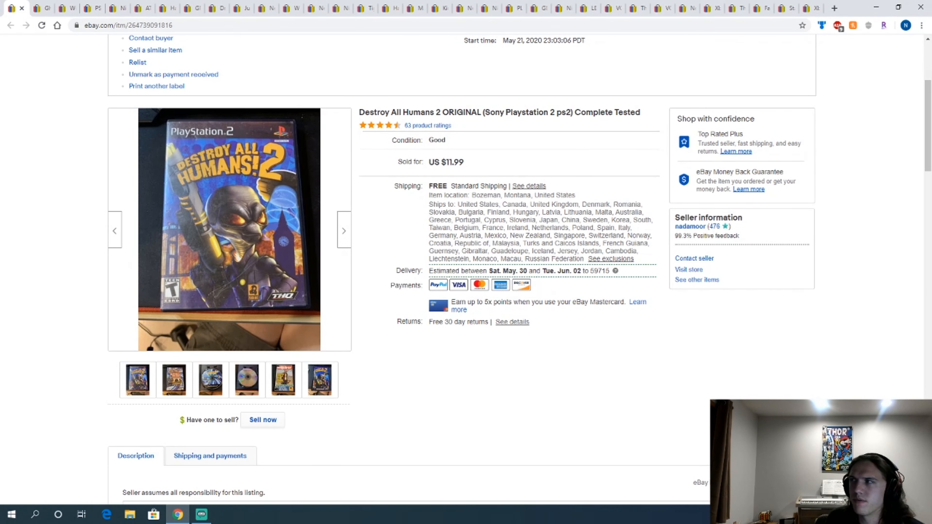
pyautogui.moveTo(228, 262)
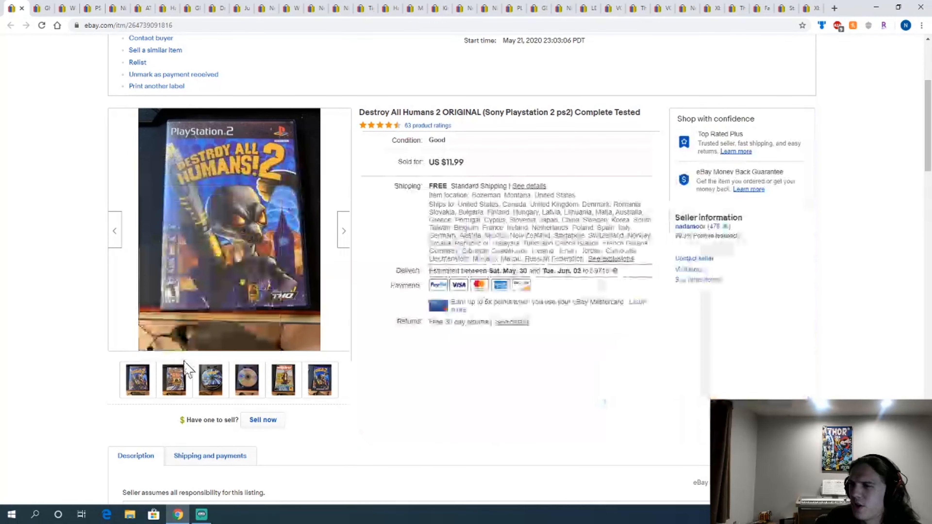
pyautogui.click(175, 381)
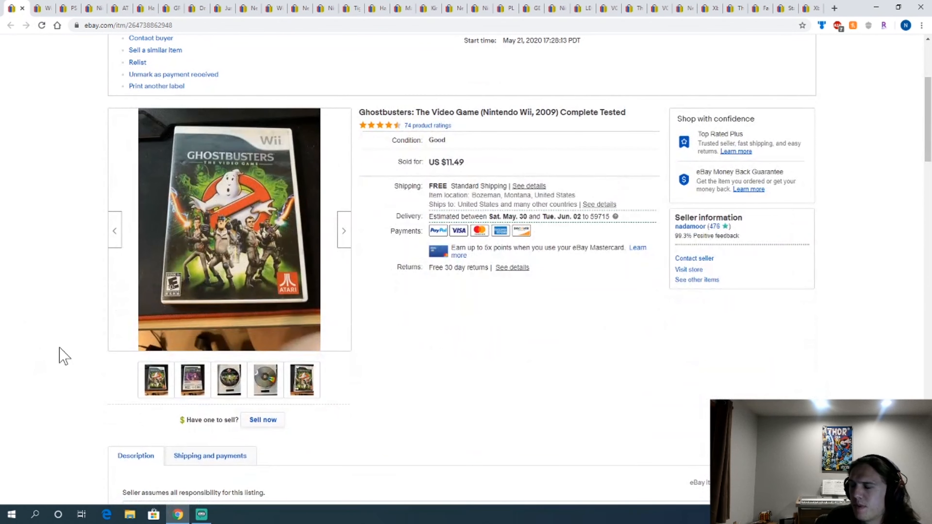
pyautogui.moveTo(5, 355)
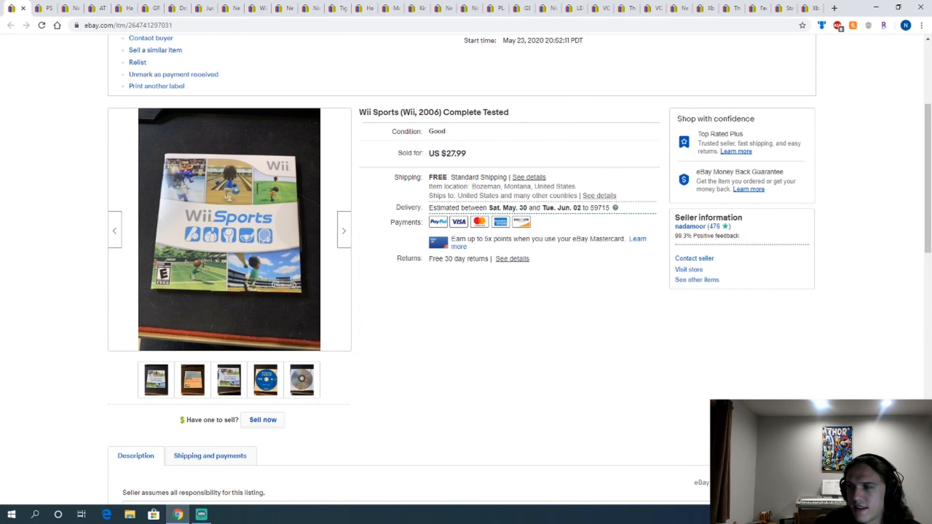
pyautogui.click(228, 380)
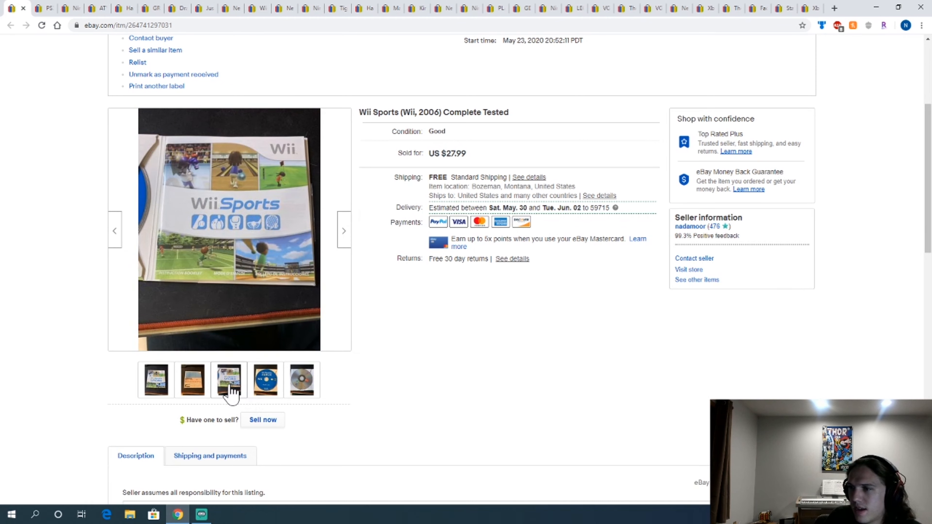
pyautogui.click(155, 382)
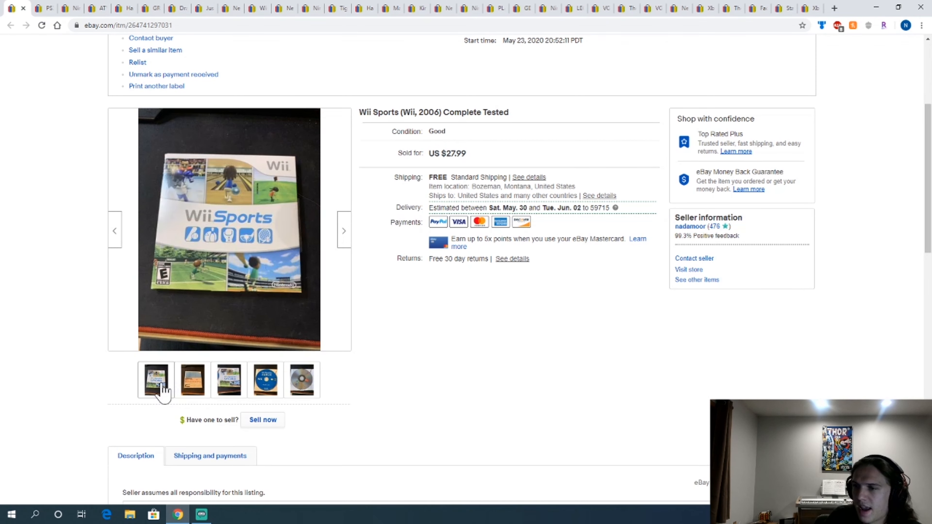
pyautogui.moveTo(47, 222)
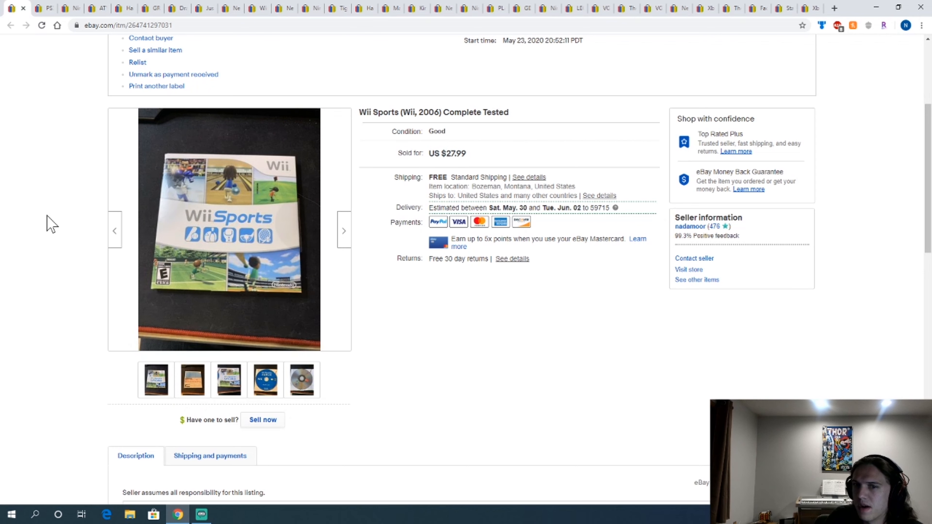
pyautogui.moveTo(58, 145)
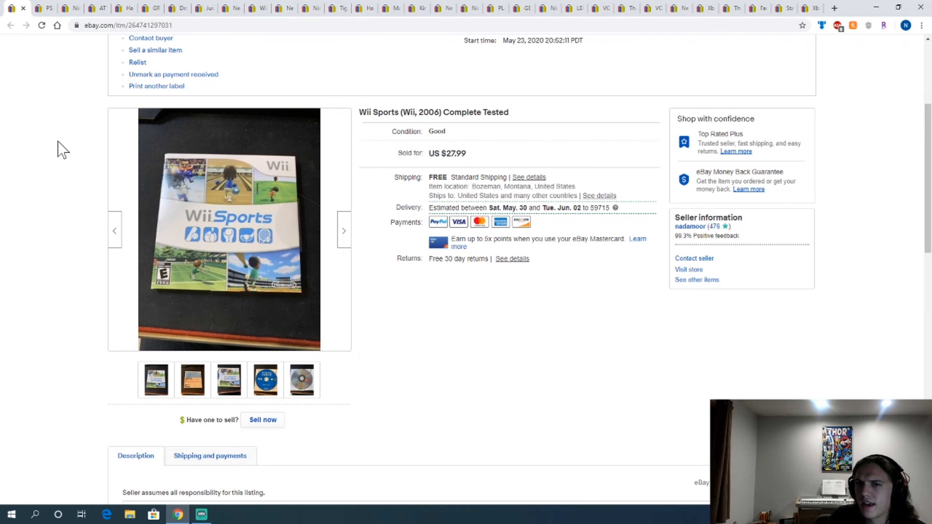
pyautogui.moveTo(35, 173)
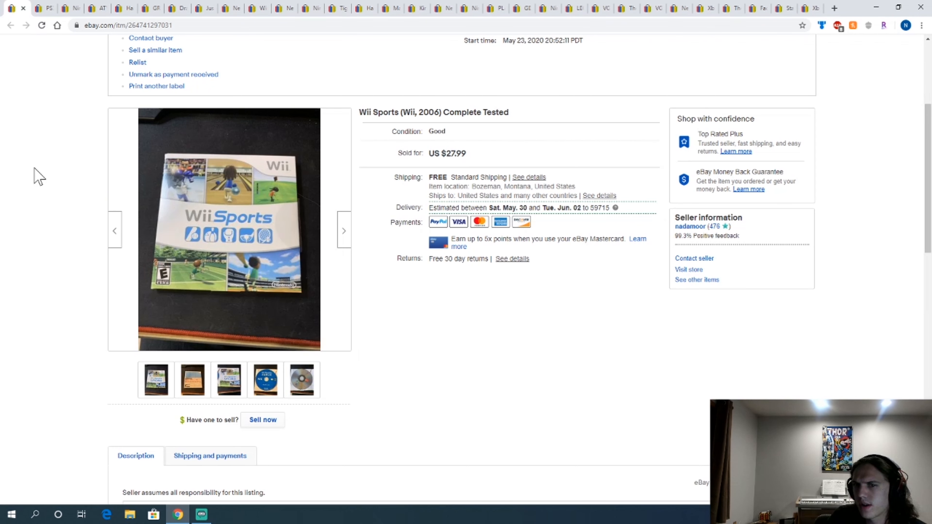
pyautogui.moveTo(23, 12)
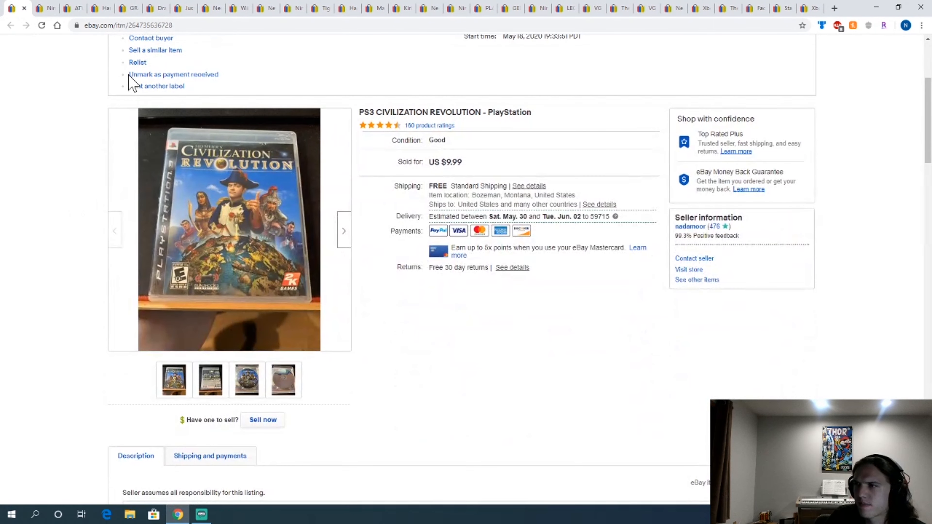
pyautogui.moveTo(234, 228)
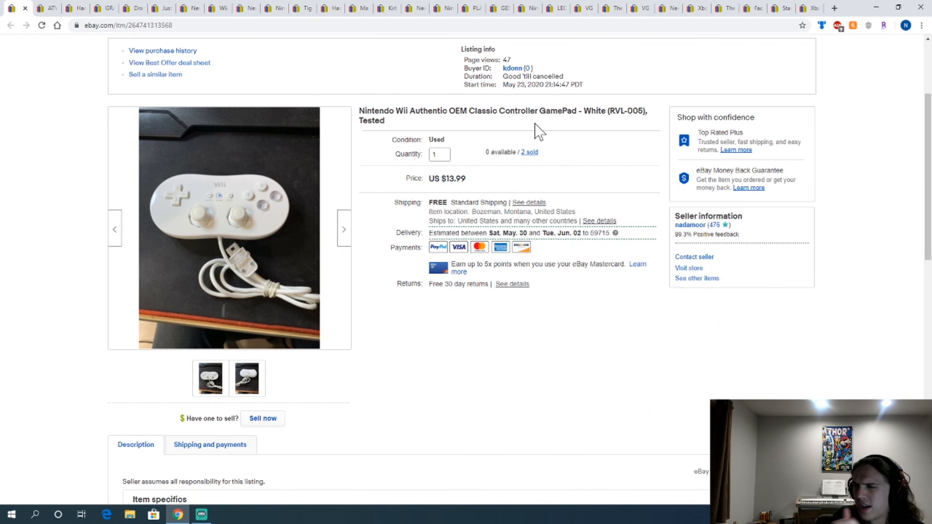
pyautogui.moveTo(869, 7)
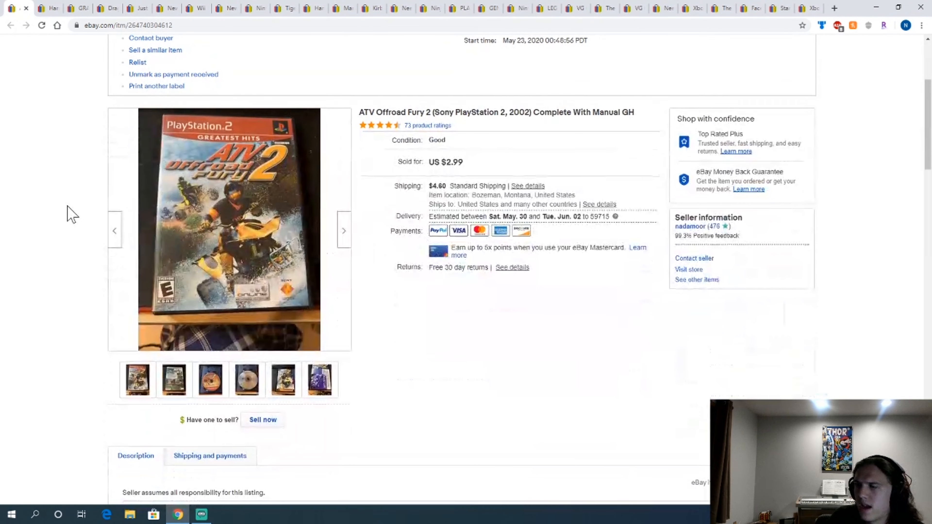
pyautogui.moveTo(232, 235)
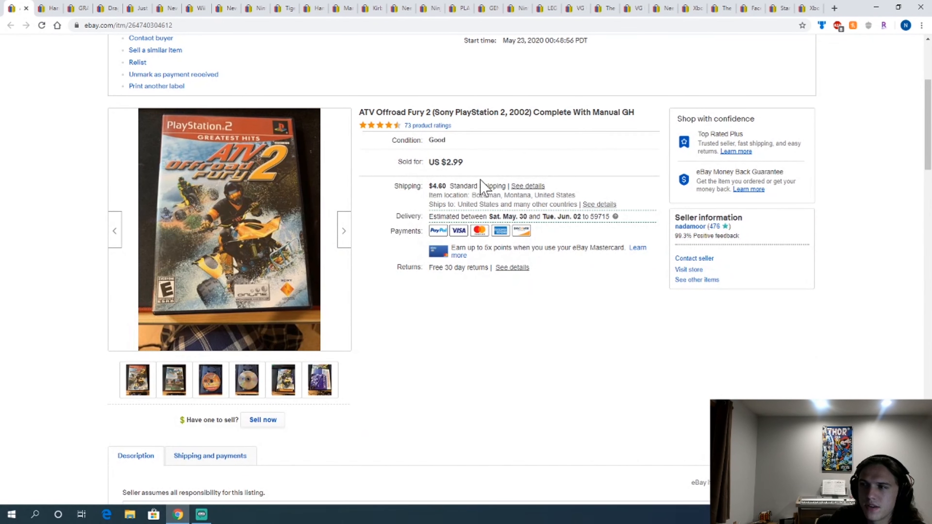
pyautogui.moveTo(376, 209)
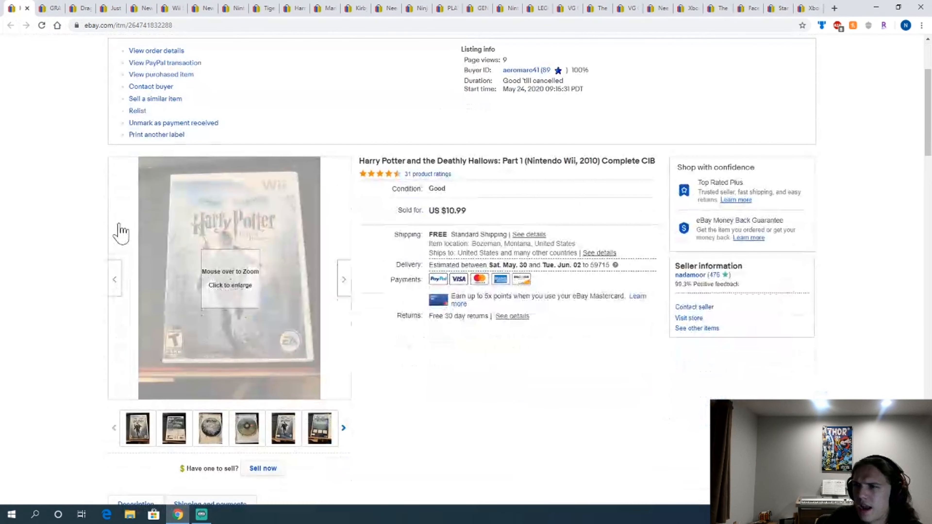
pyautogui.moveTo(224, 262)
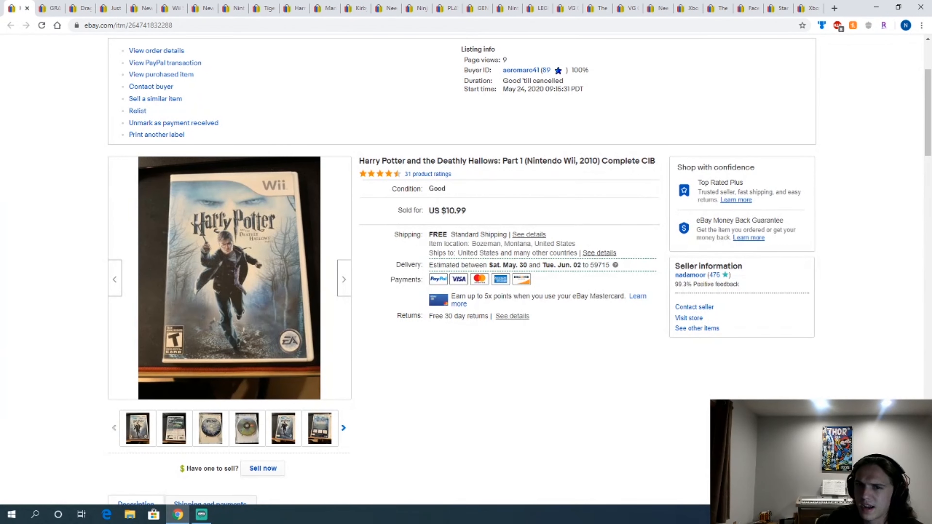
# Step: View the Harry Potter Deathly Hallows disc photo, then return to its front cover
pyautogui.click(210, 429)
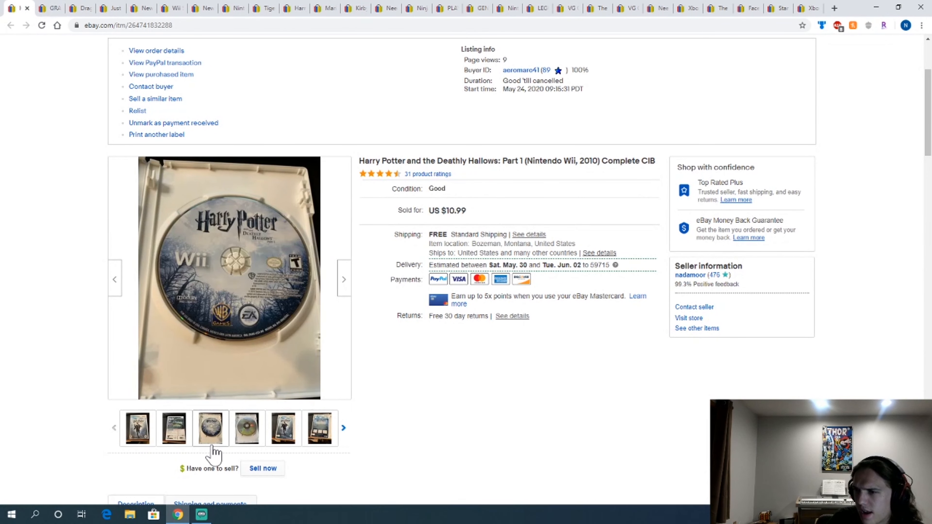
pyautogui.click(137, 429)
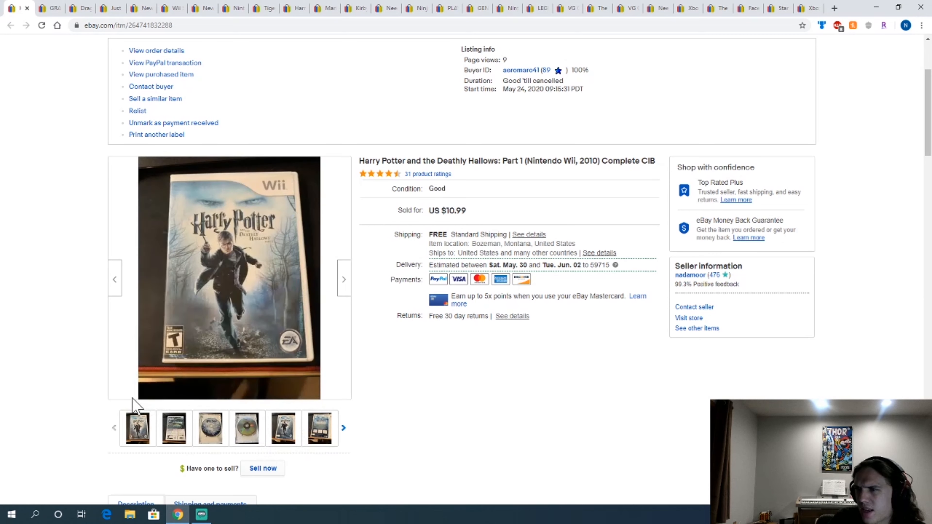
pyautogui.moveTo(28, 227)
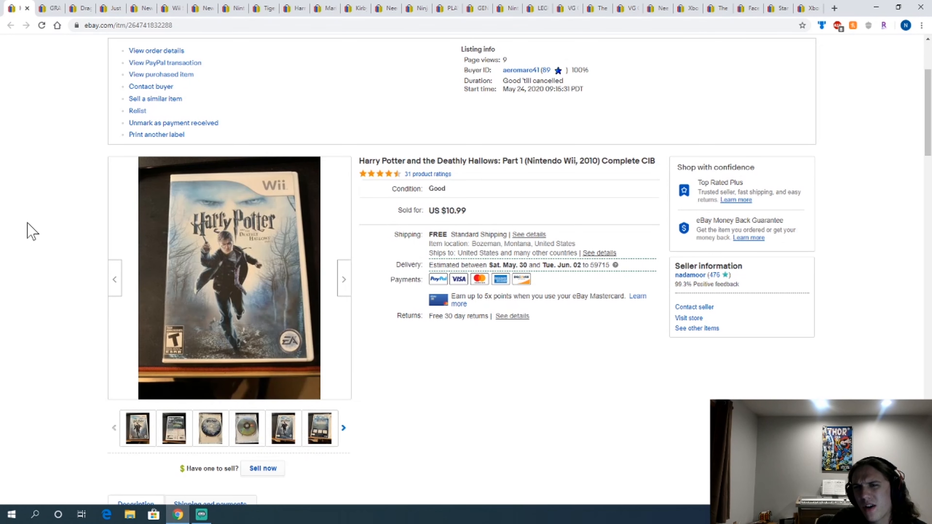
pyautogui.moveTo(27, 236)
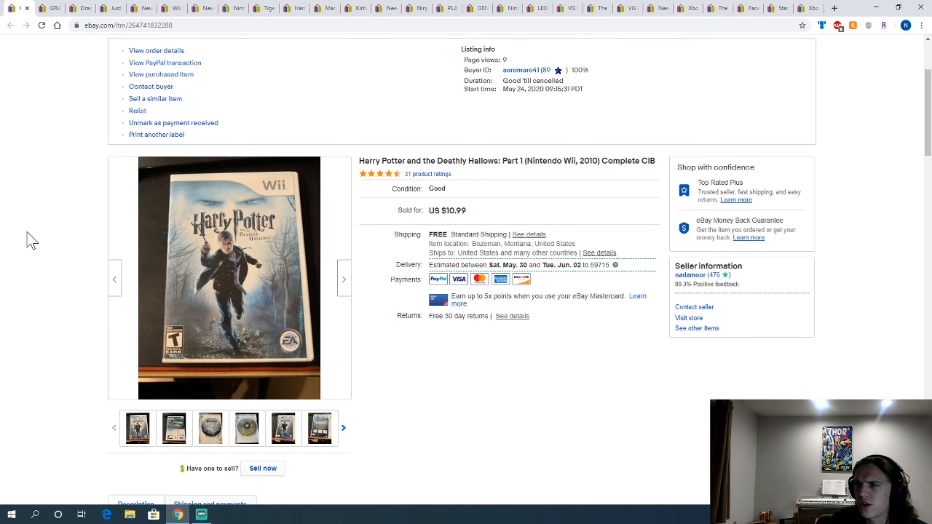
pyautogui.moveTo(222, 252)
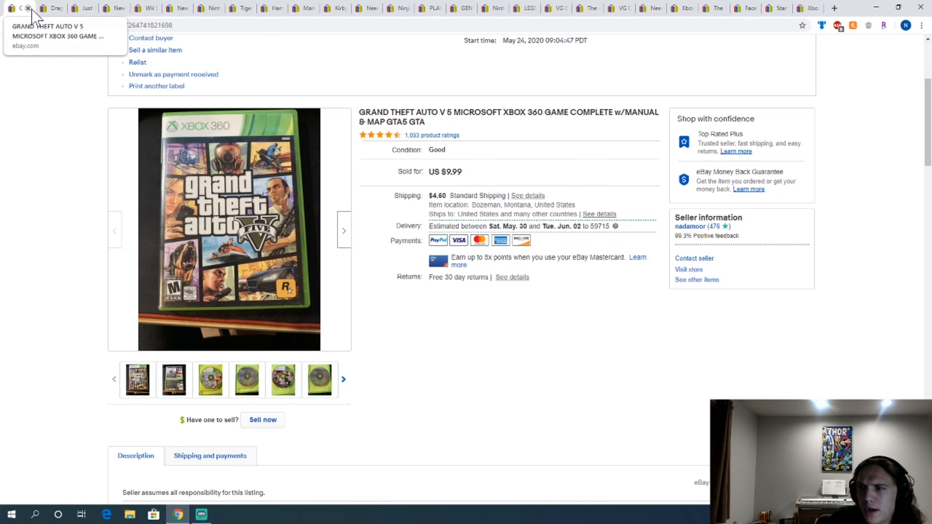
pyautogui.moveTo(249, 159)
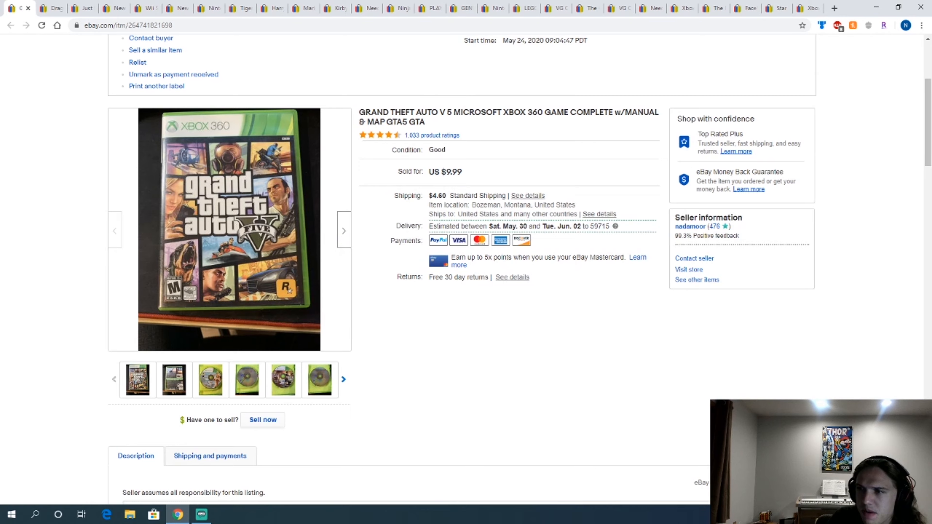
pyautogui.moveTo(23, 9)
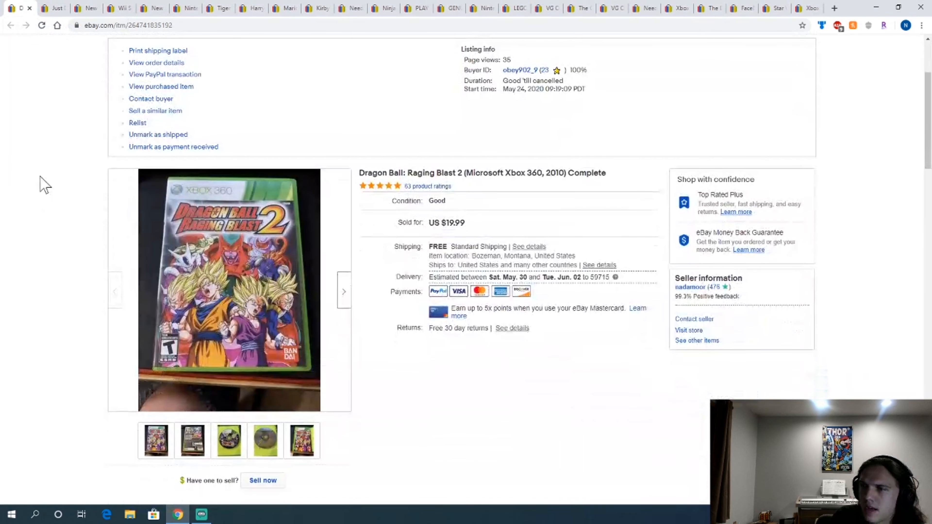
pyautogui.moveTo(225, 255)
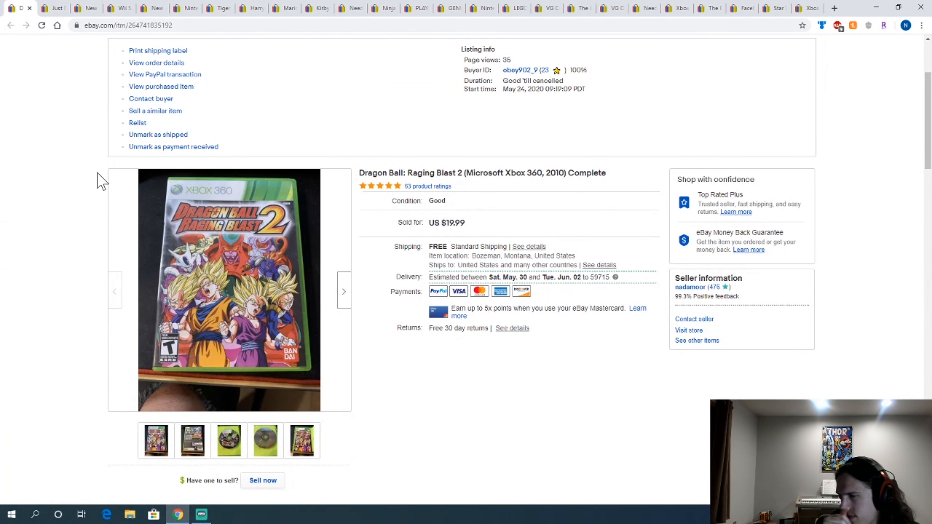
pyautogui.moveTo(167, 115)
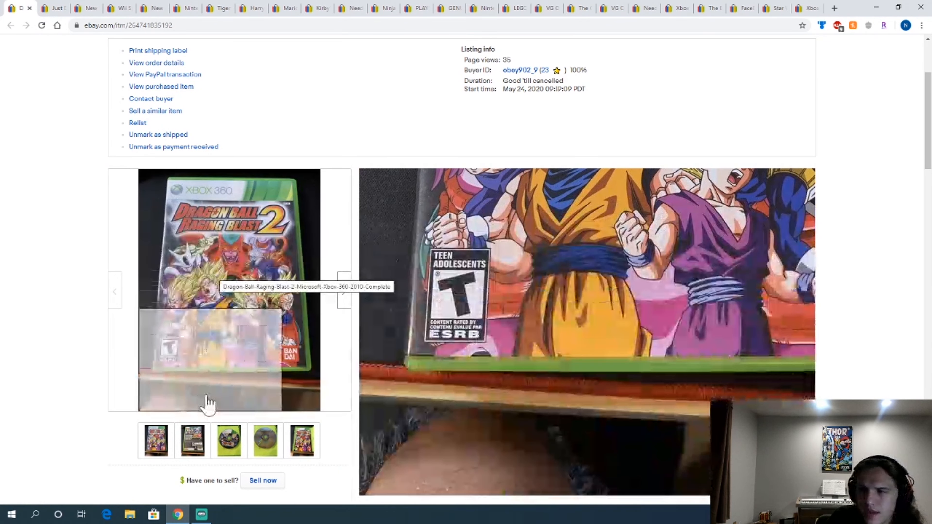
# Step: View the Dragon Ball: Raging Blast 2 opened-case photo, return to the cover and close the listing
pyautogui.click(302, 443)
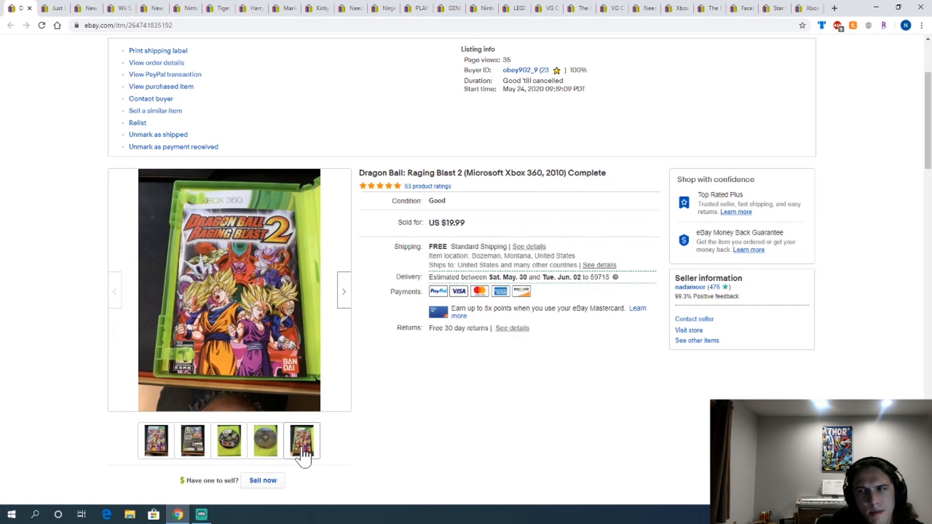
pyautogui.click(302, 443)
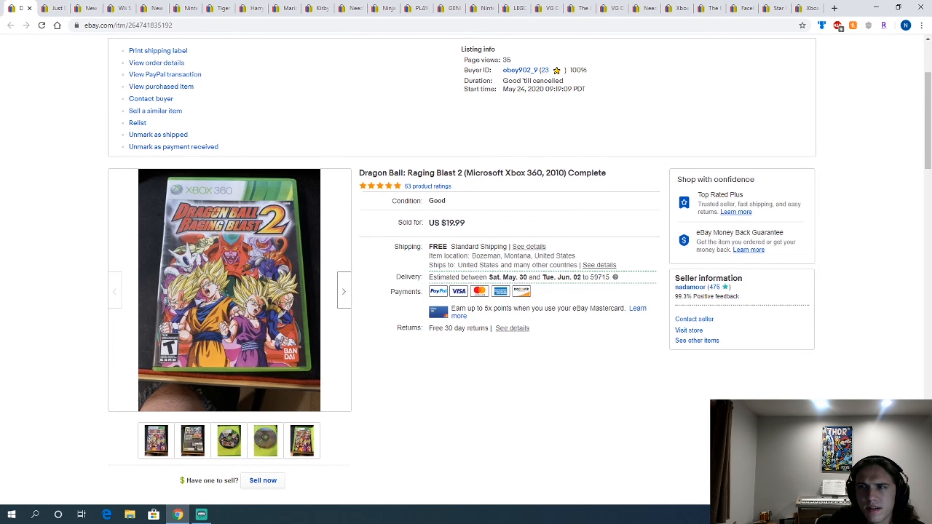
pyautogui.moveTo(12, 25)
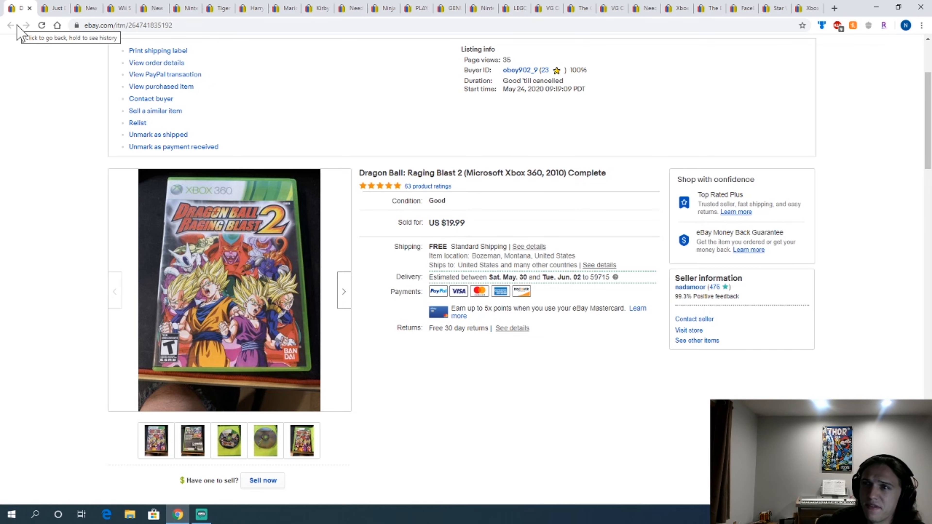
pyautogui.click(12, 25)
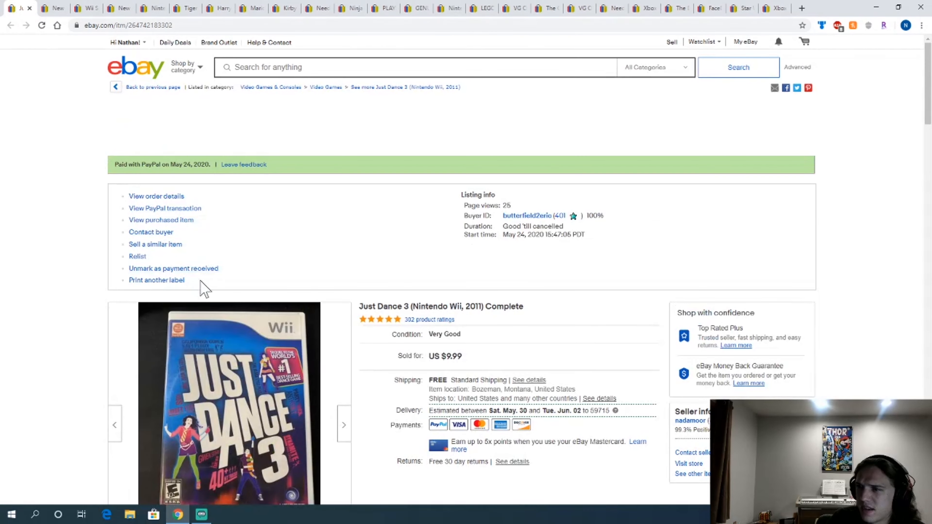
# Step: Scroll the Just Dance 3 listing and close it so New Super Mario Bros. Wii shows
pyautogui.scroll(-3)
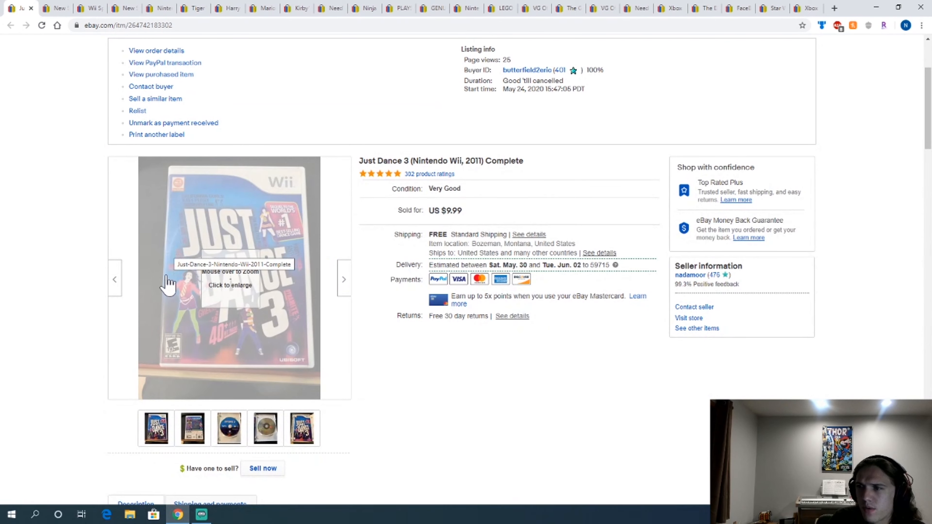
pyautogui.moveTo(256, 219)
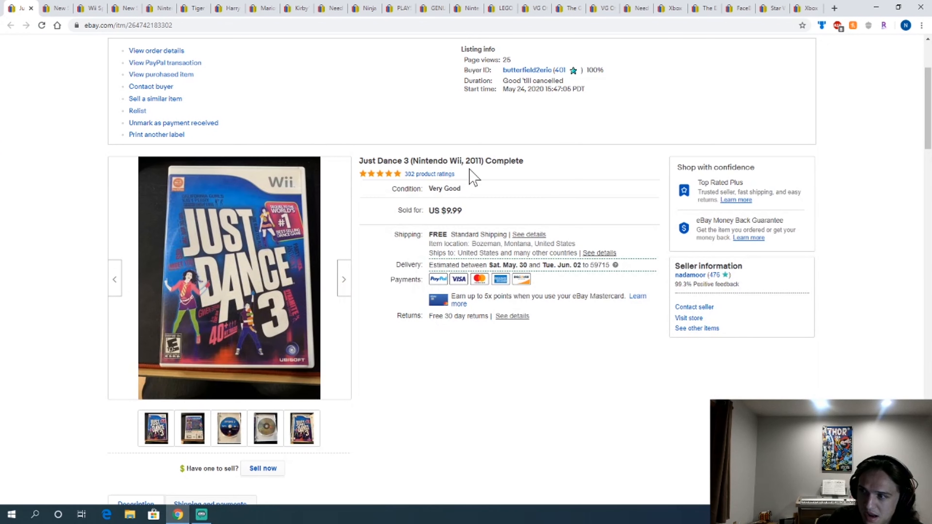
pyautogui.moveTo(32, 14)
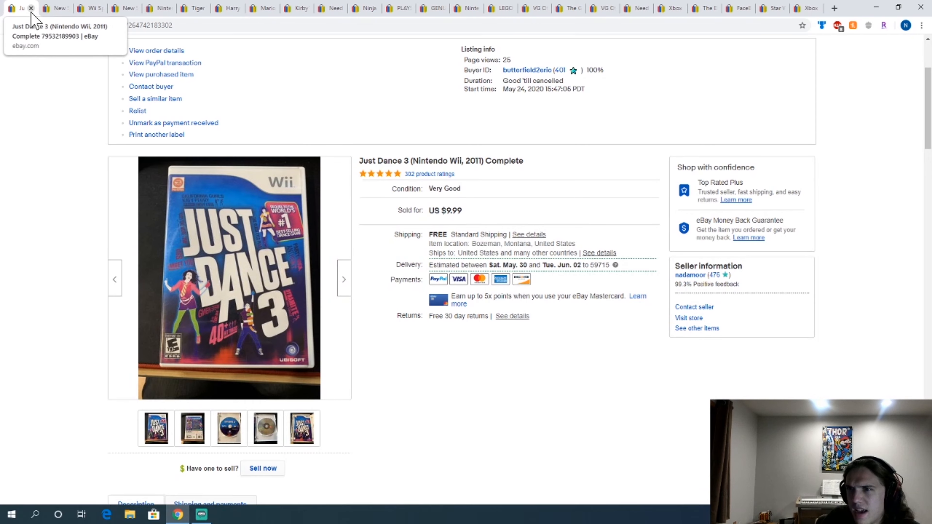
pyautogui.click(31, 8)
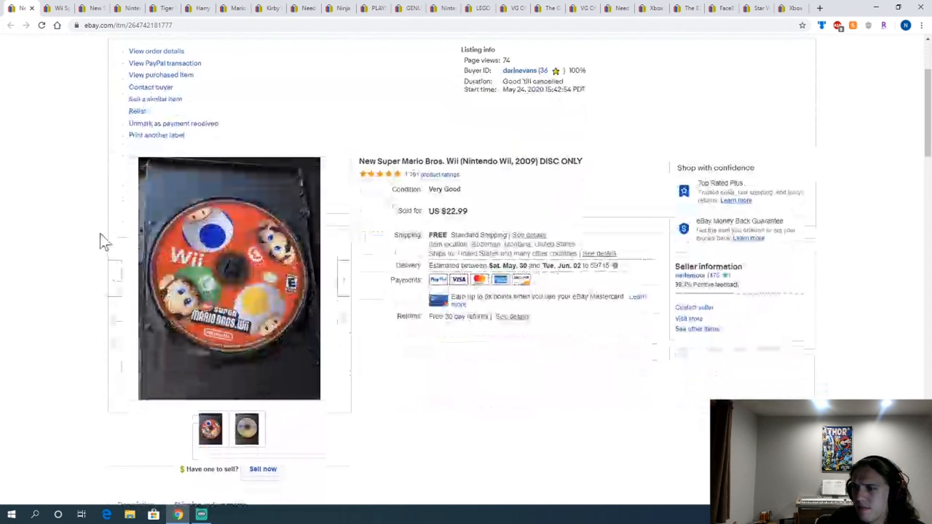
pyautogui.moveTo(258, 273)
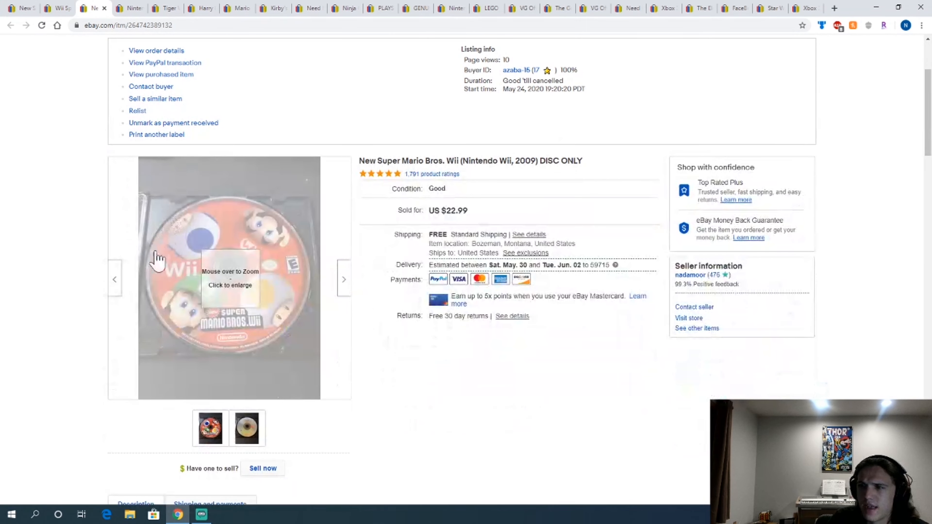
pyautogui.moveTo(226, 255)
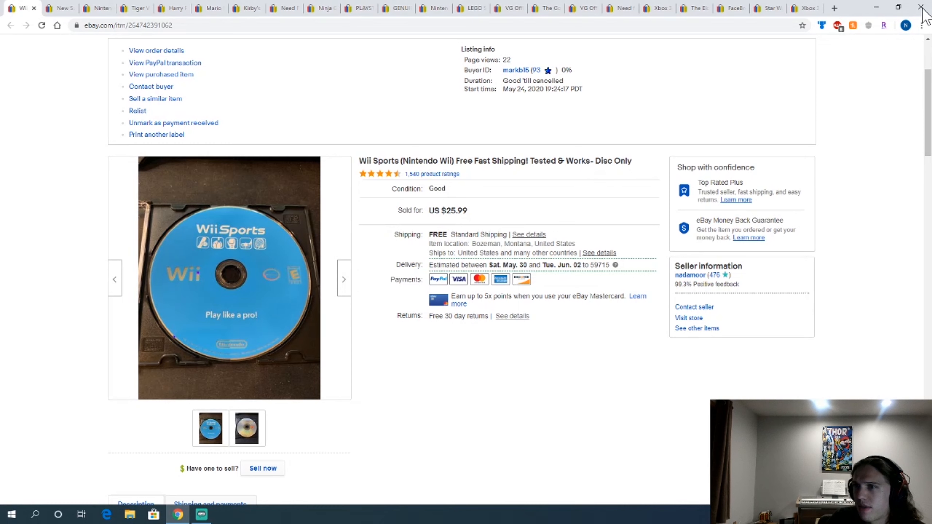
pyautogui.moveTo(198, 39)
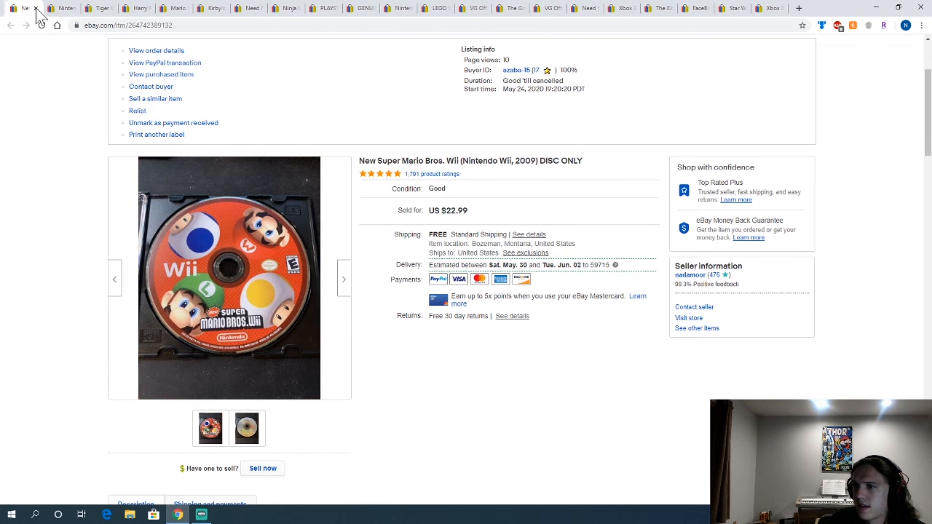
pyautogui.moveTo(215, 302)
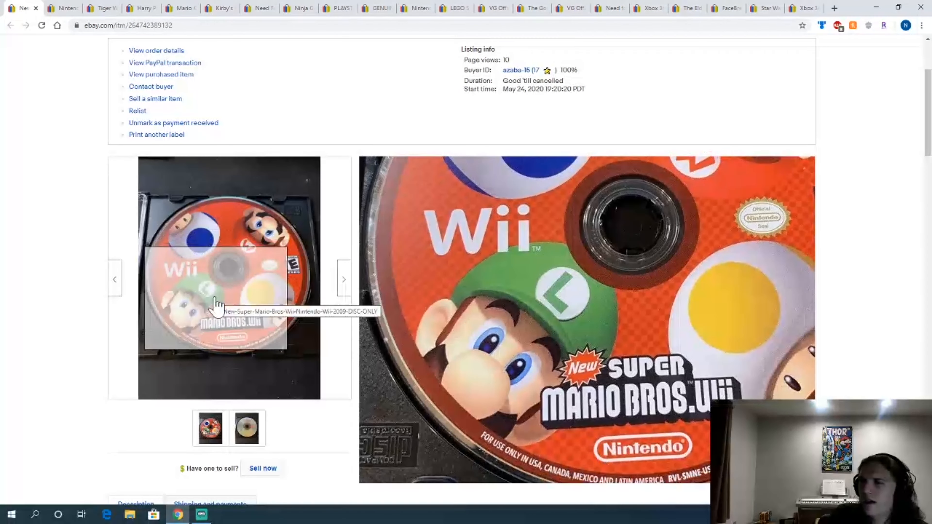
pyautogui.moveTo(237, 260)
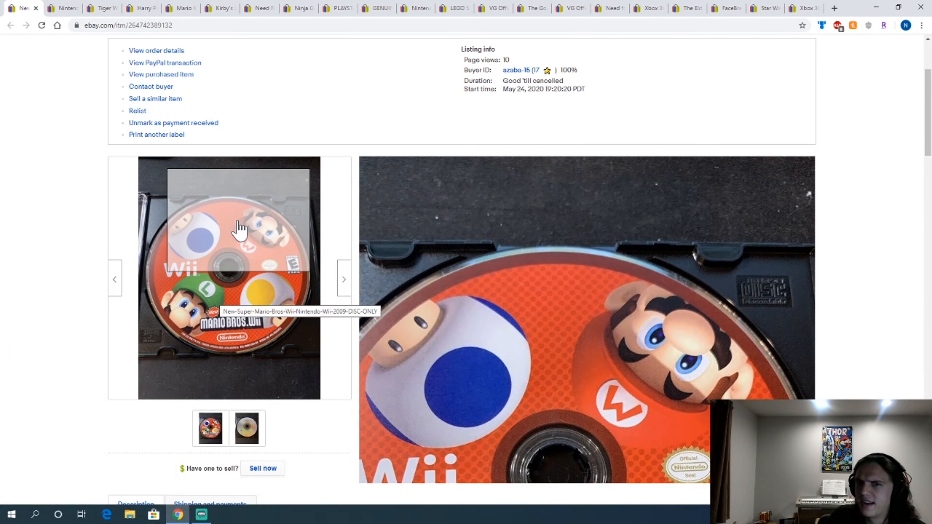
pyautogui.moveTo(287, 352)
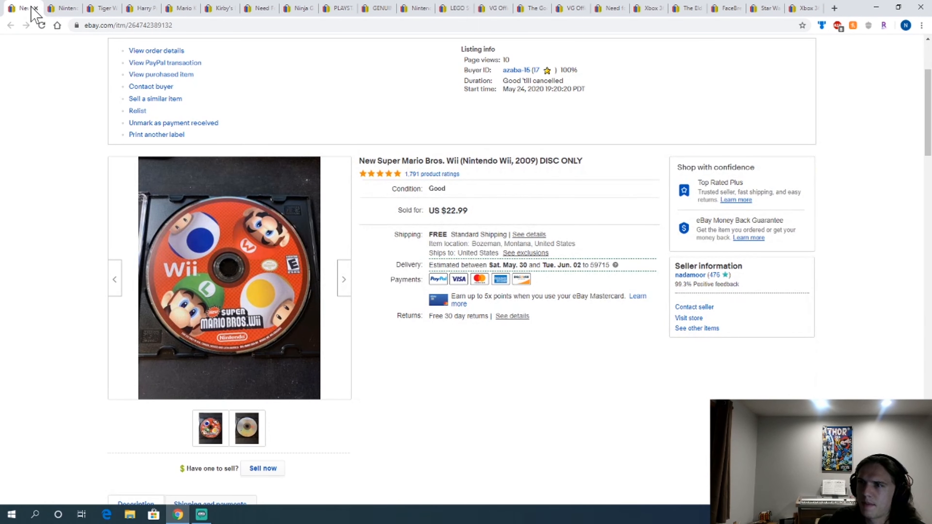
pyautogui.moveTo(34, 11)
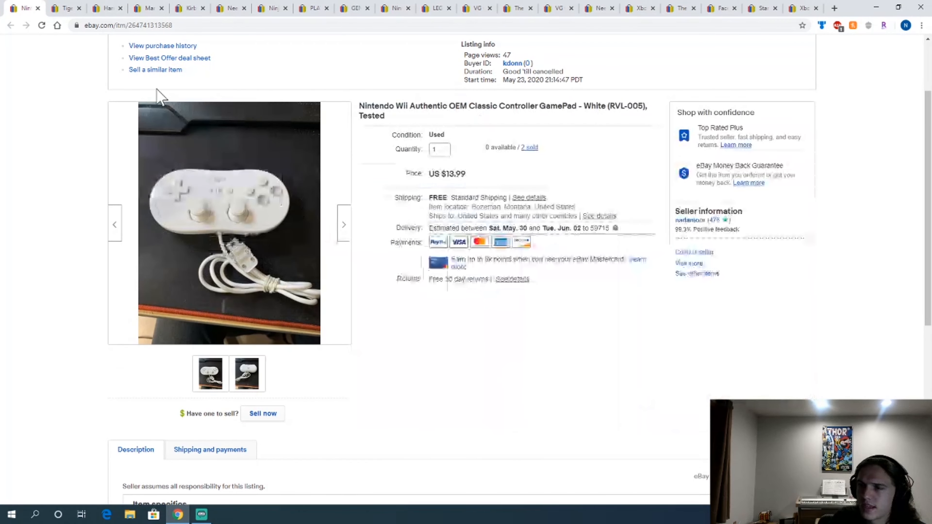
pyautogui.moveTo(77, 26)
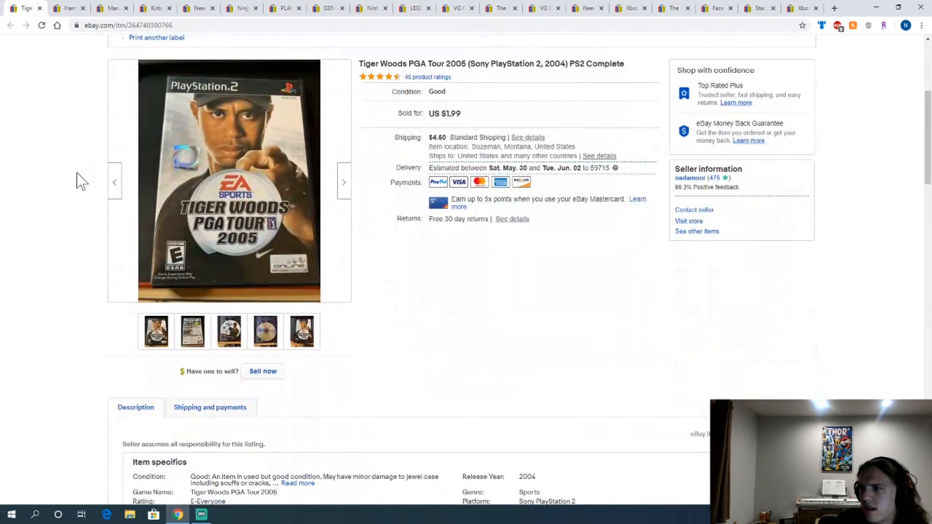
pyautogui.moveTo(258, 138)
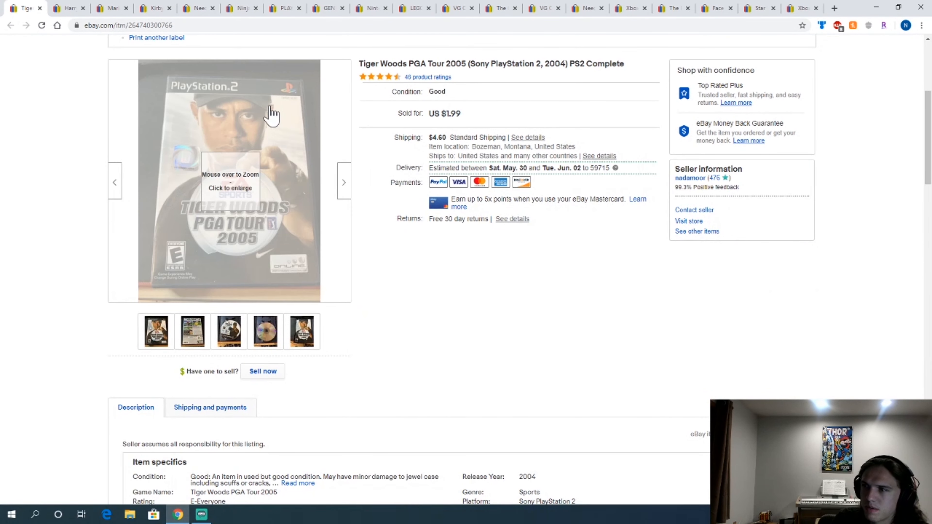
# Step: View the Tiger Woods PGA Tour 2005 disc and another photo, then close the listing
pyautogui.click(267, 331)
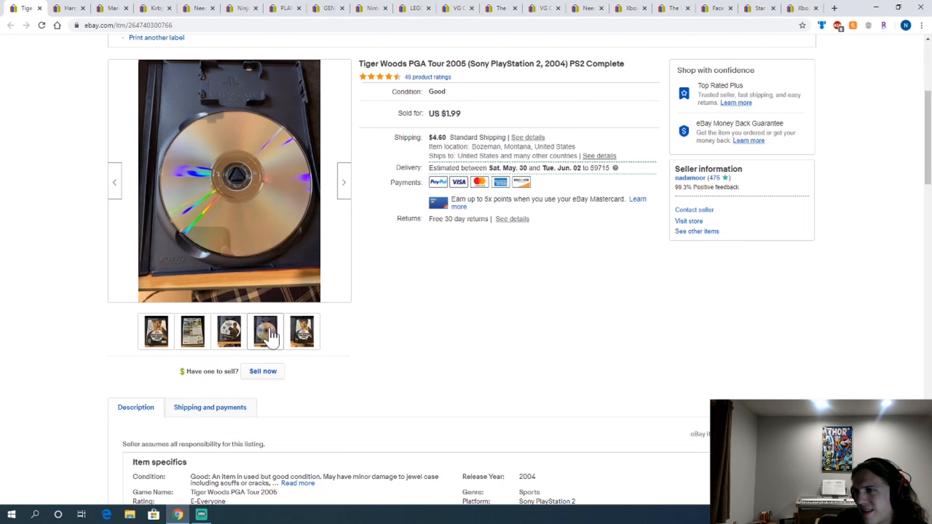
pyautogui.click(267, 333)
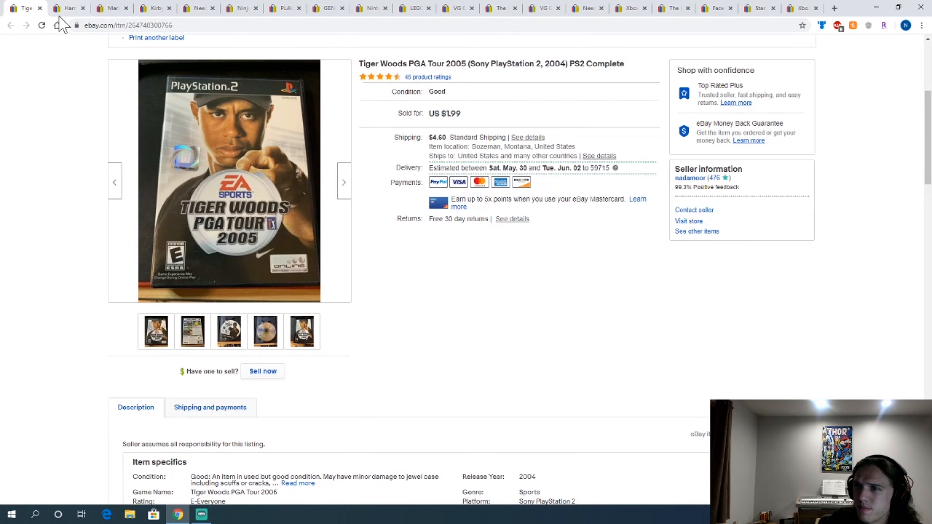
pyautogui.click(66, 8)
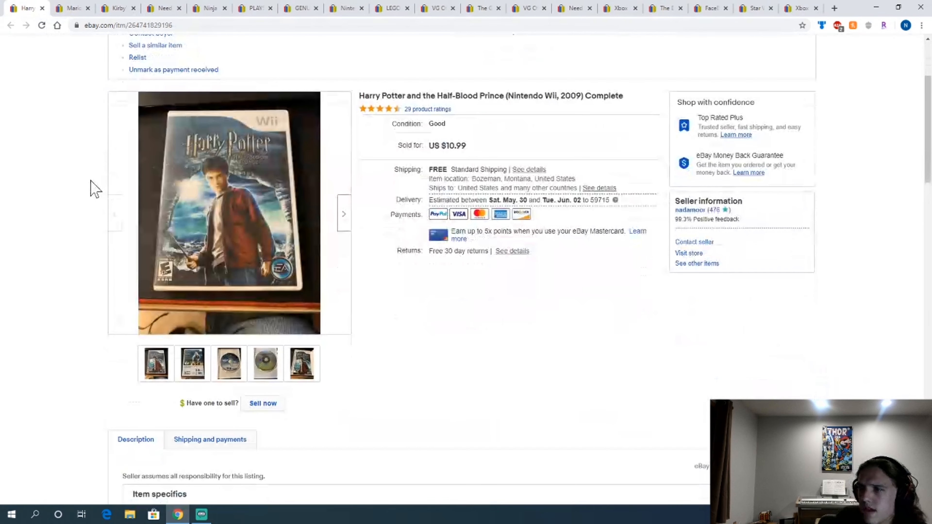
pyautogui.moveTo(232, 160)
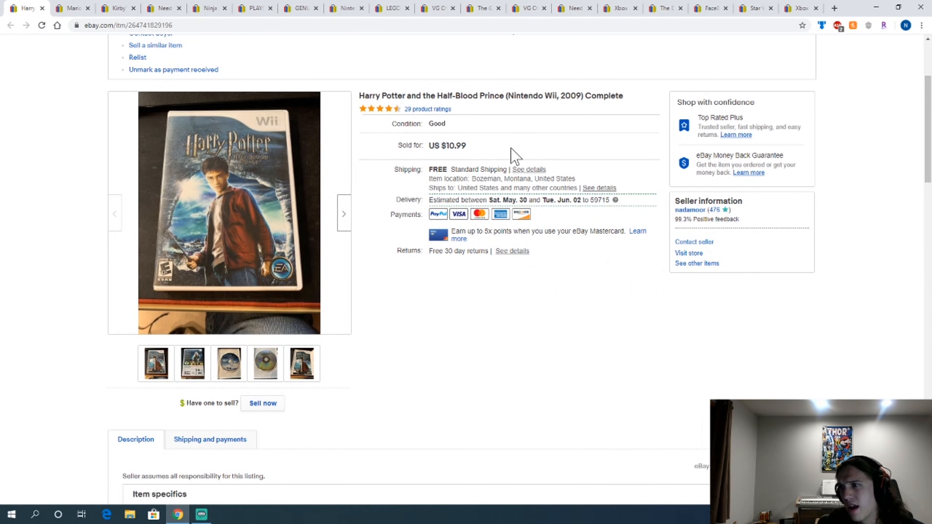
pyautogui.moveTo(248, 218)
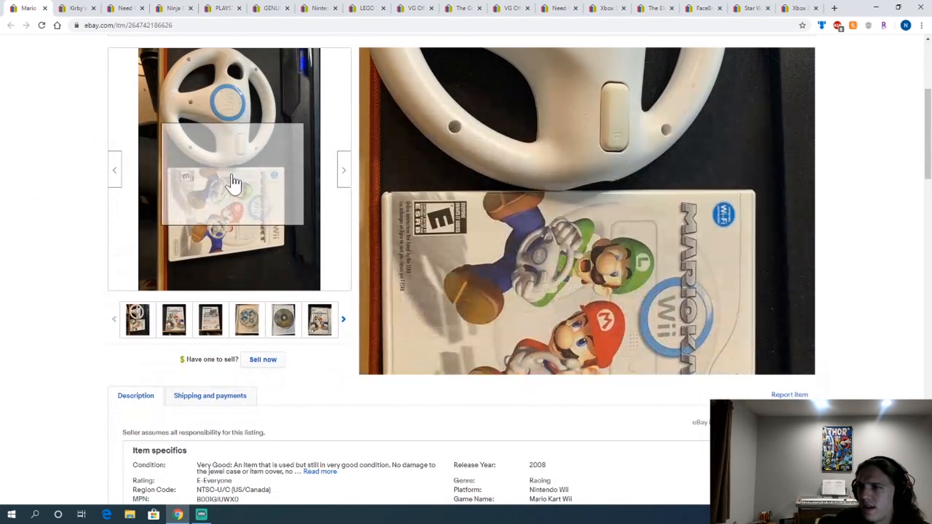
# Step: Inspect the Mario Kart Wii photo, close that listing and zoom the Kirby's Epic Yarn cover
pyautogui.click(247, 323)
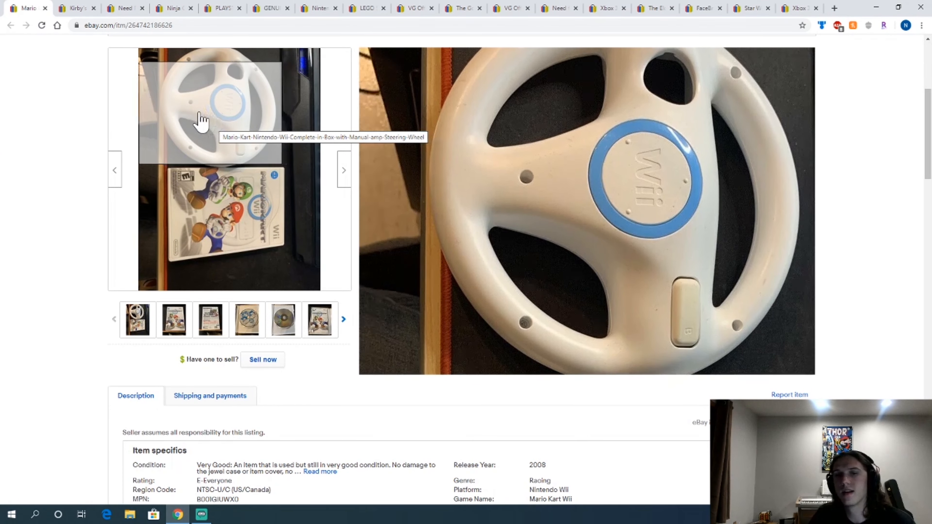
pyautogui.moveTo(73, 184)
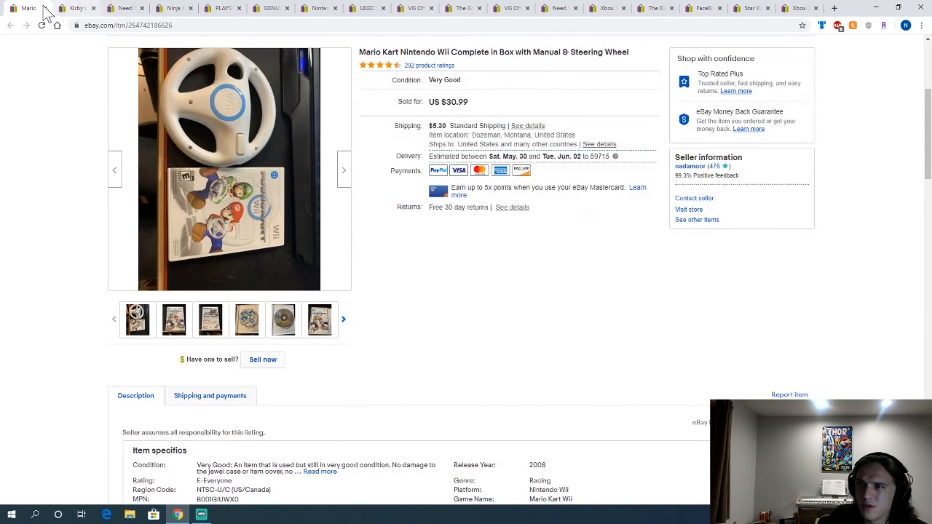
pyautogui.click(74, 9)
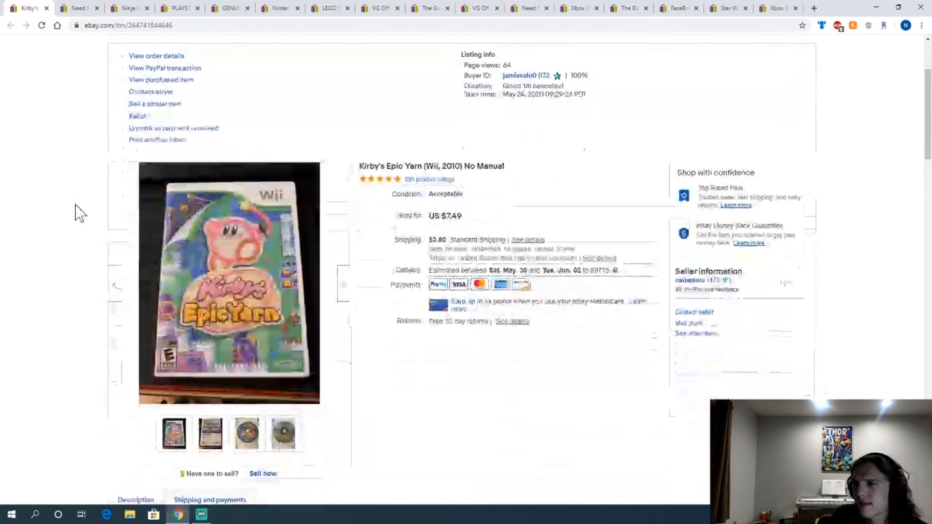
pyautogui.scroll(-3)
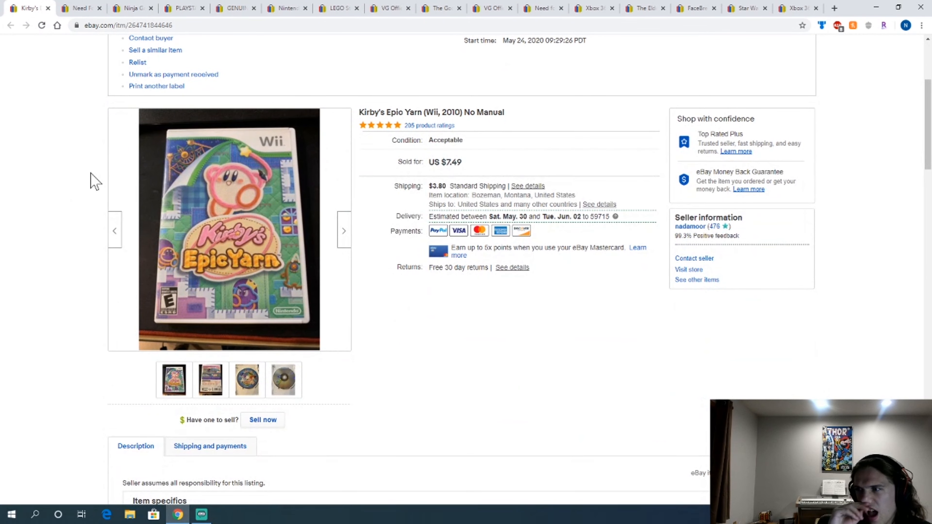
pyautogui.moveTo(261, 213)
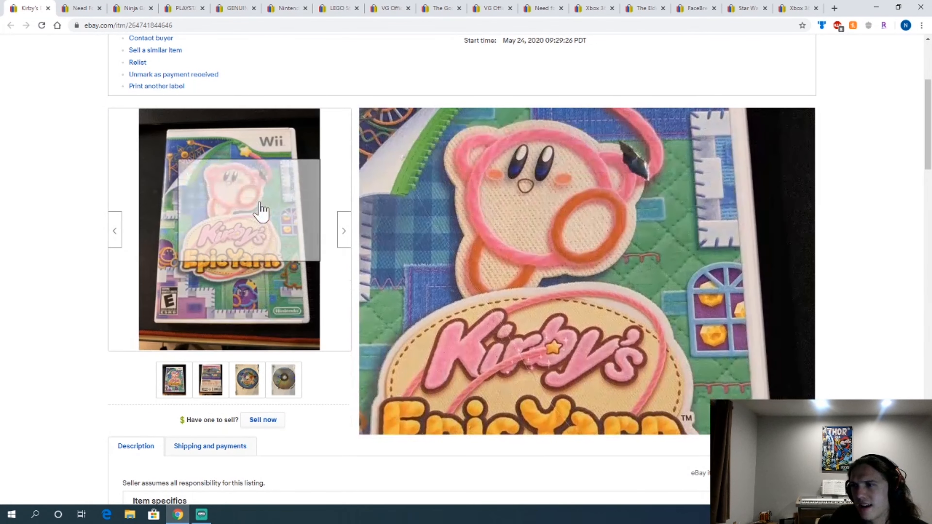
pyautogui.moveTo(263, 184)
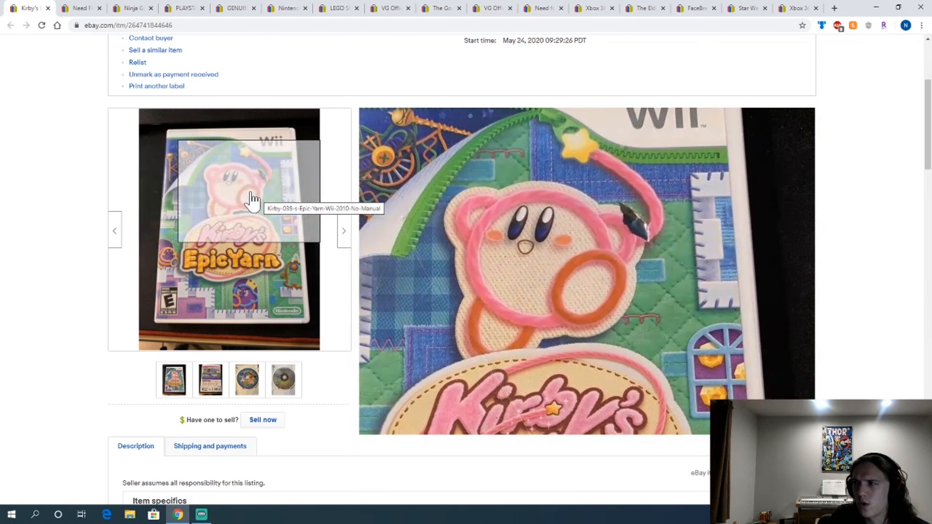
pyautogui.click(284, 379)
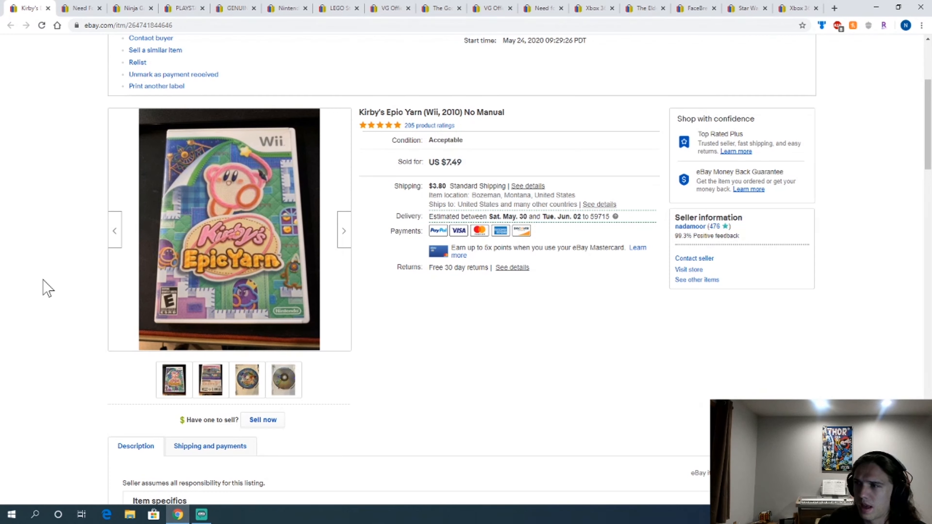
pyautogui.moveTo(390, 166)
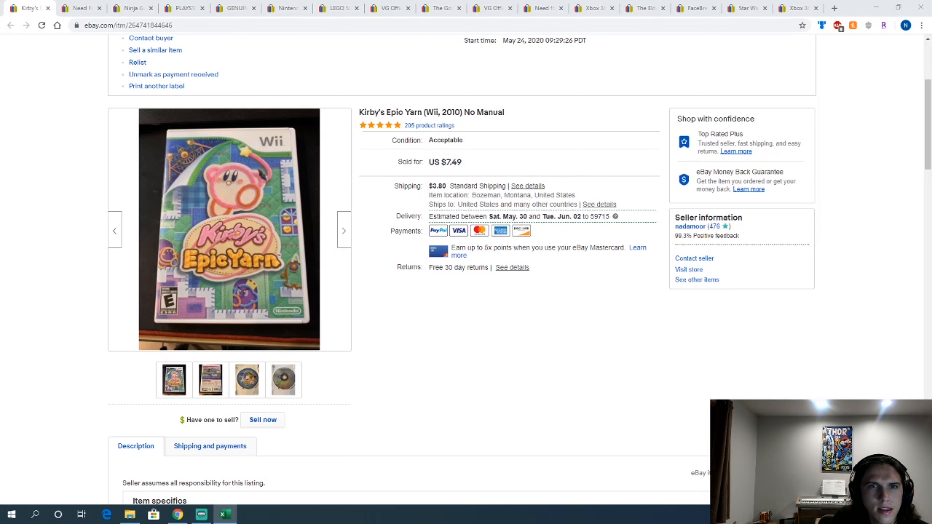
pyautogui.moveTo(492, 159)
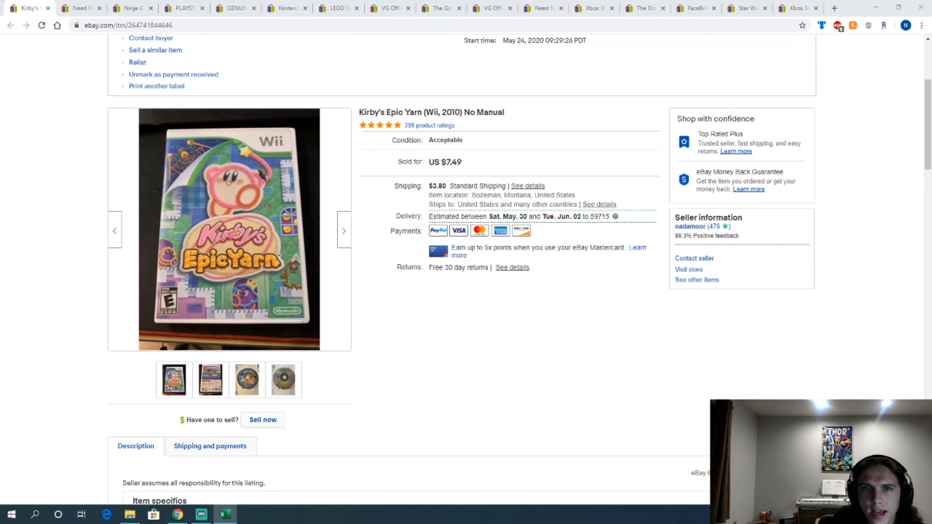
pyautogui.moveTo(94, 9)
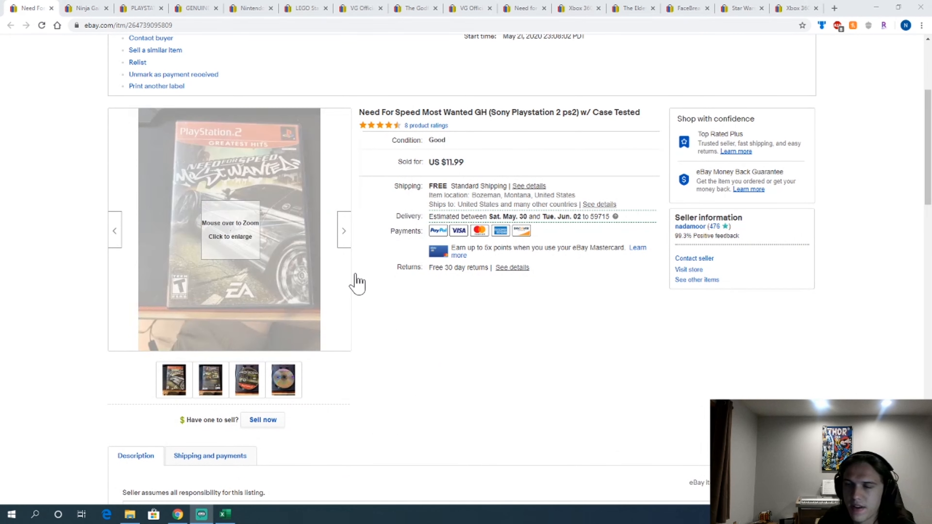
pyautogui.moveTo(286, 238)
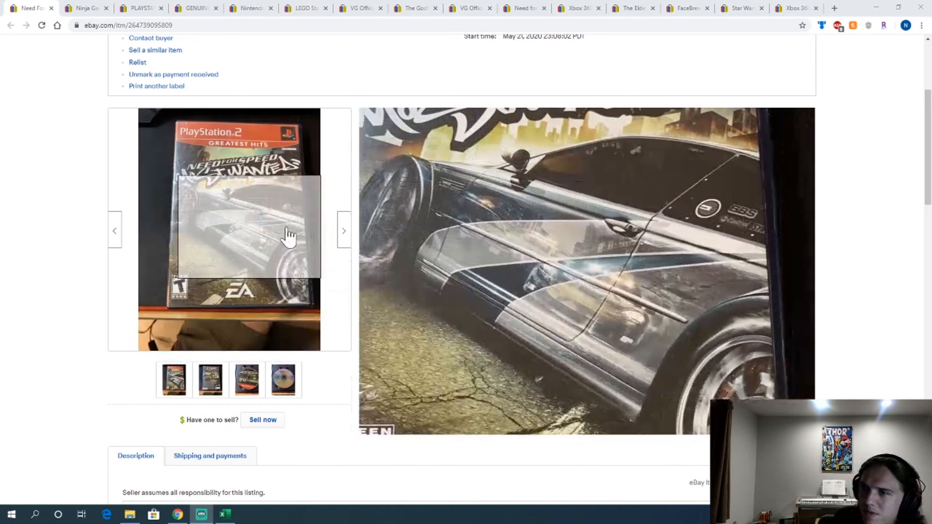
# Step: Show the Need For Speed Most Wanted disc photo from its thumbnail
pyautogui.click(210, 381)
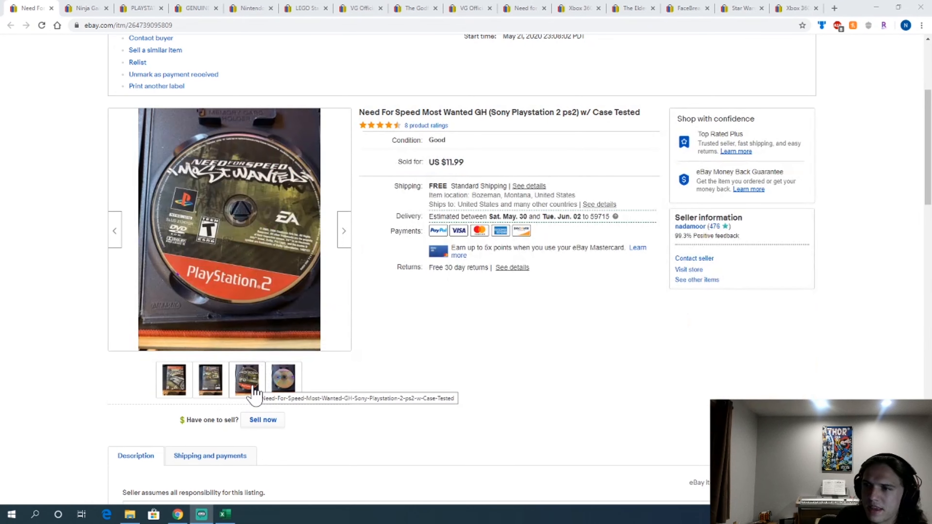
pyautogui.moveTo(249, 392)
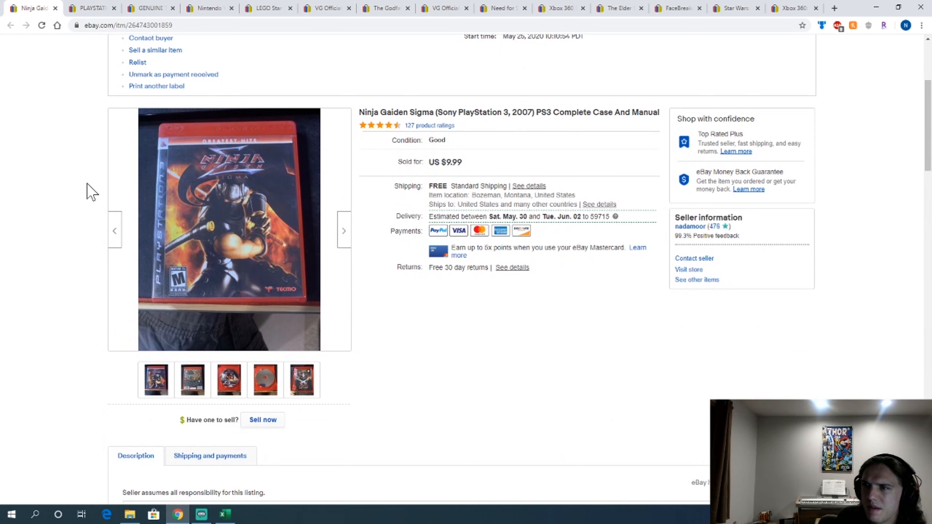
pyautogui.moveTo(237, 184)
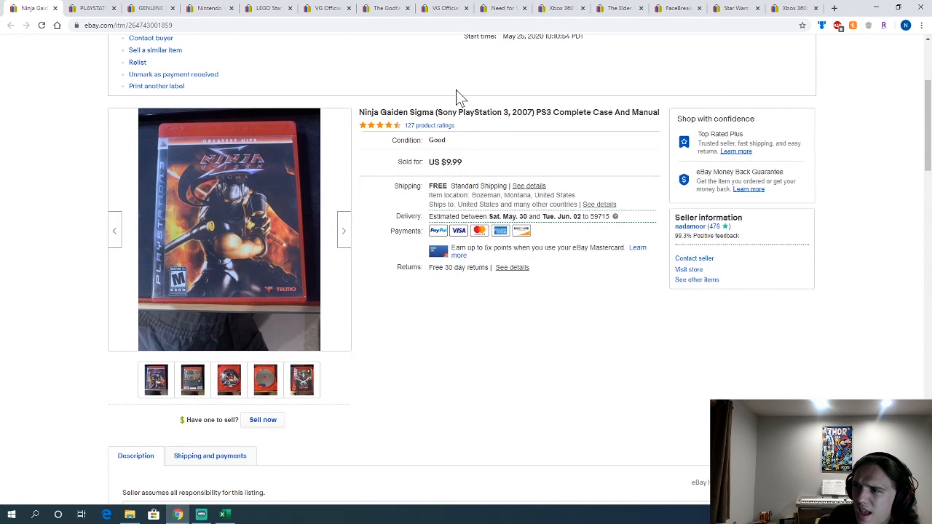
pyautogui.moveTo(445, 182)
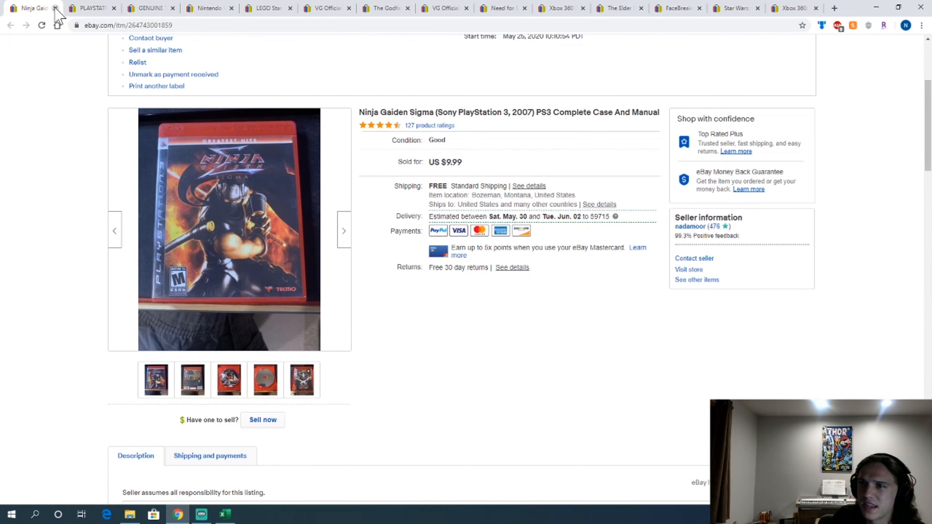
# Step: Close the Ninja Gaiden Sigma listing and scroll down the next listing
pyautogui.click(55, 9)
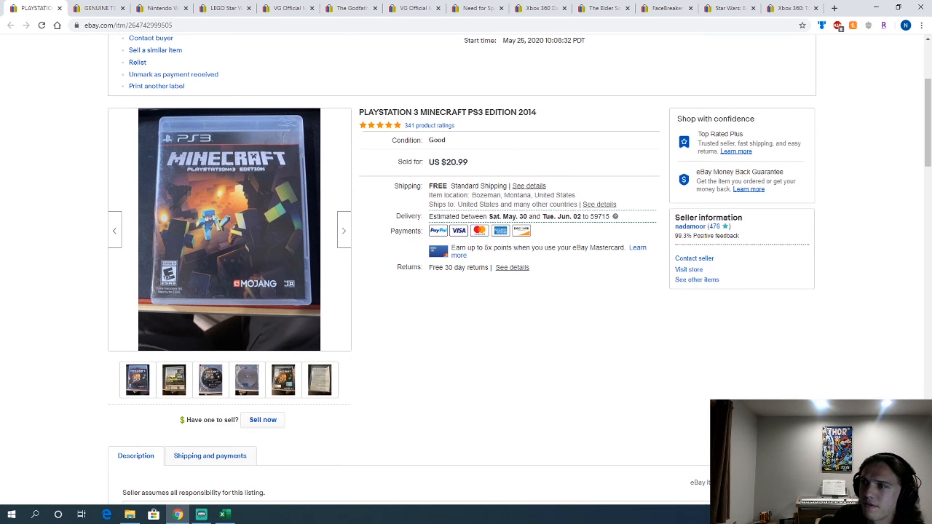
pyautogui.moveTo(239, 216)
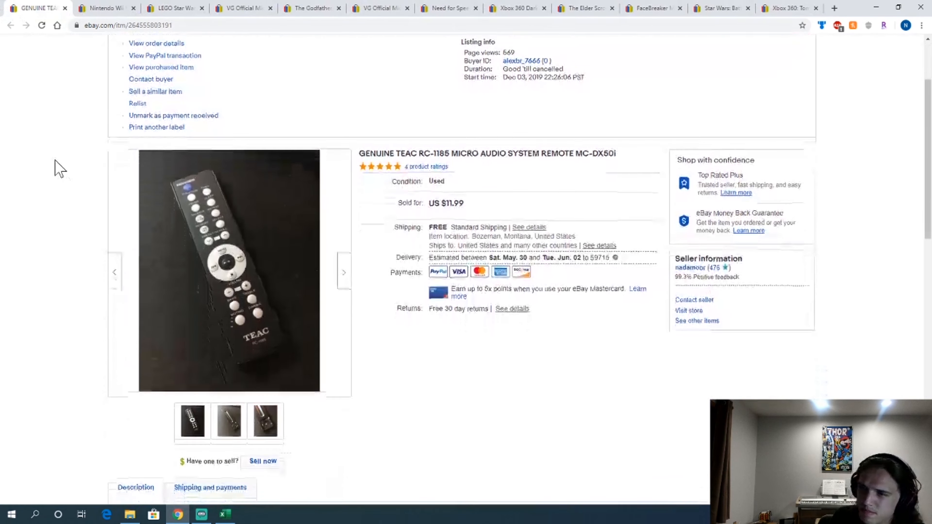
pyautogui.scroll(-3)
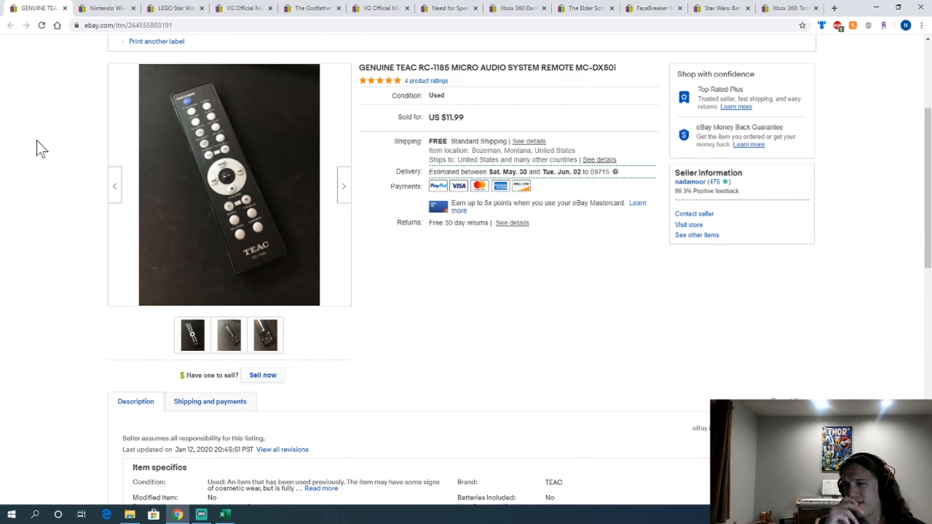
pyautogui.moveTo(39, 19)
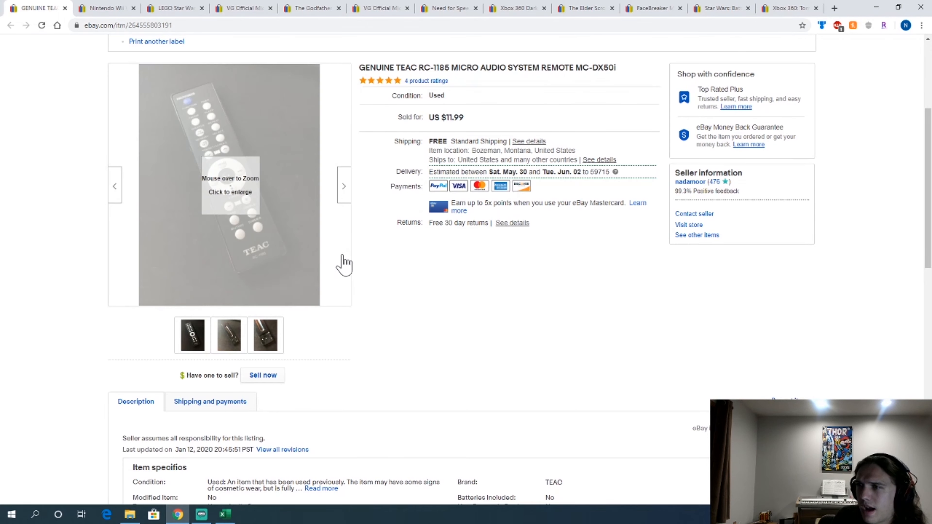
pyautogui.moveTo(240, 209)
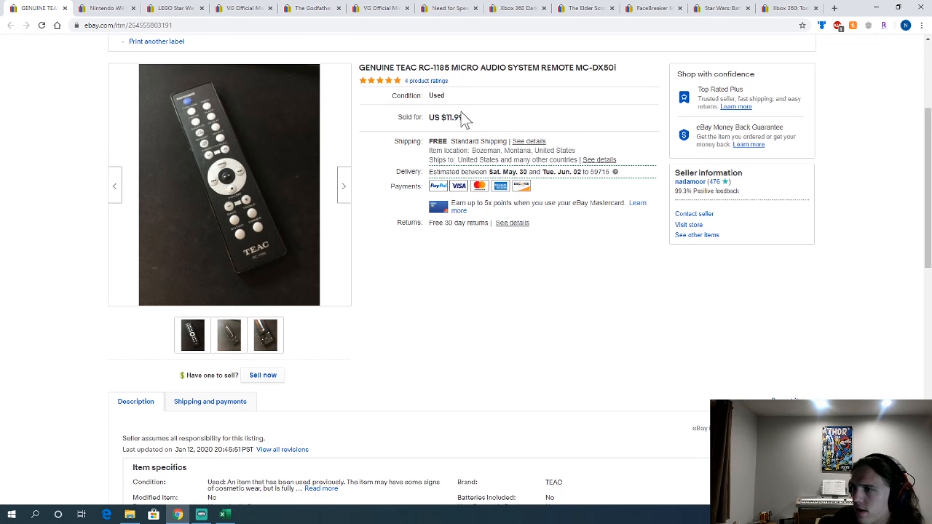
pyautogui.moveTo(463, 119)
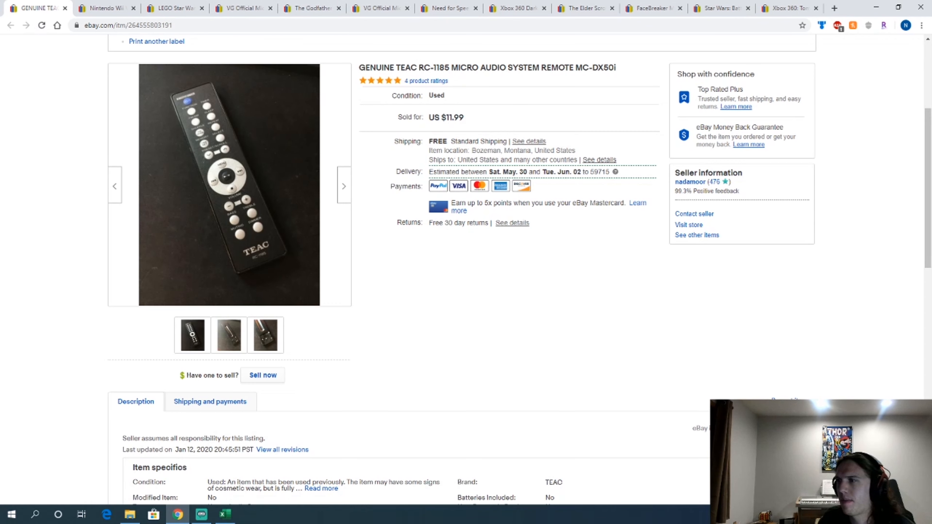
pyautogui.moveTo(66, 10)
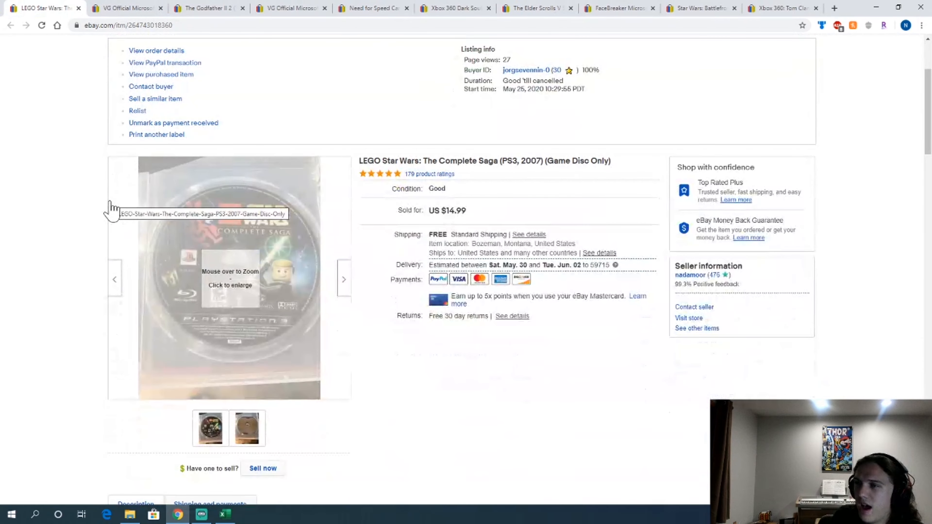
pyautogui.moveTo(222, 190)
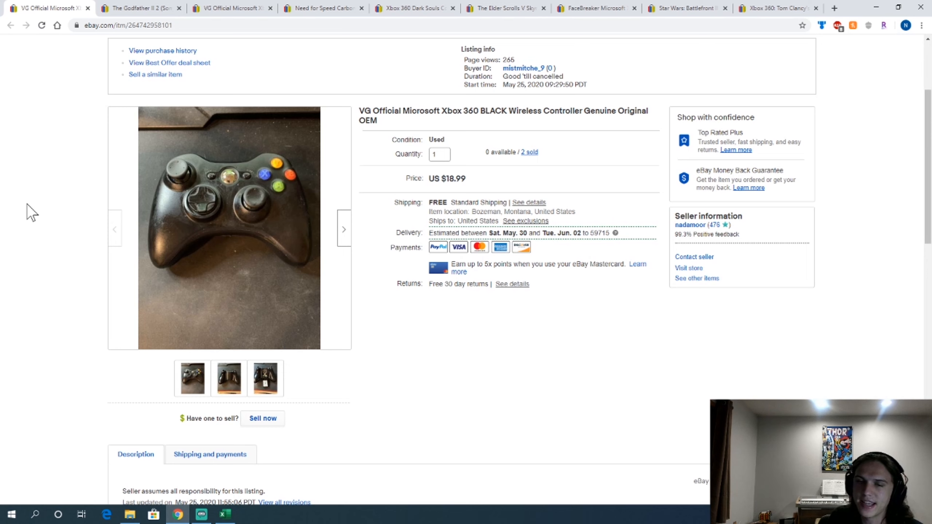
pyautogui.moveTo(40, 215)
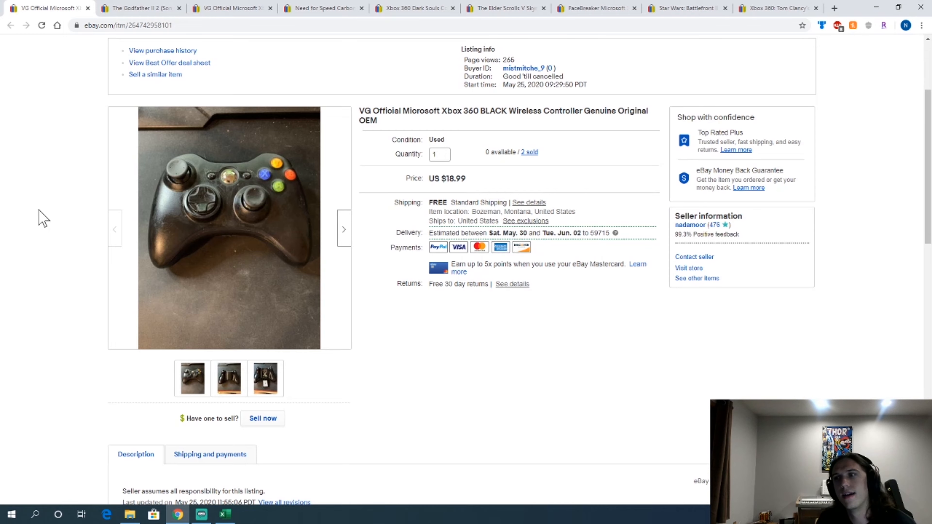
pyautogui.moveTo(214, 249)
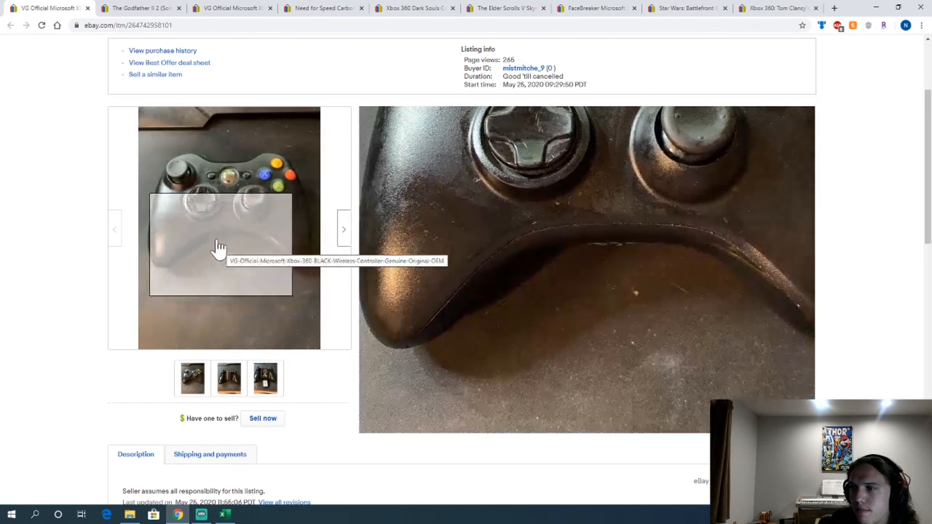
pyautogui.moveTo(237, 198)
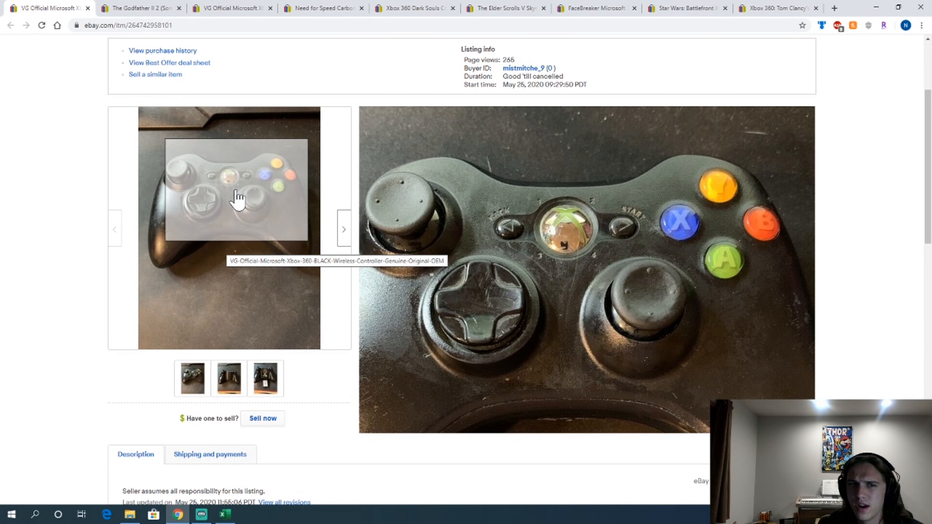
pyautogui.moveTo(252, 220)
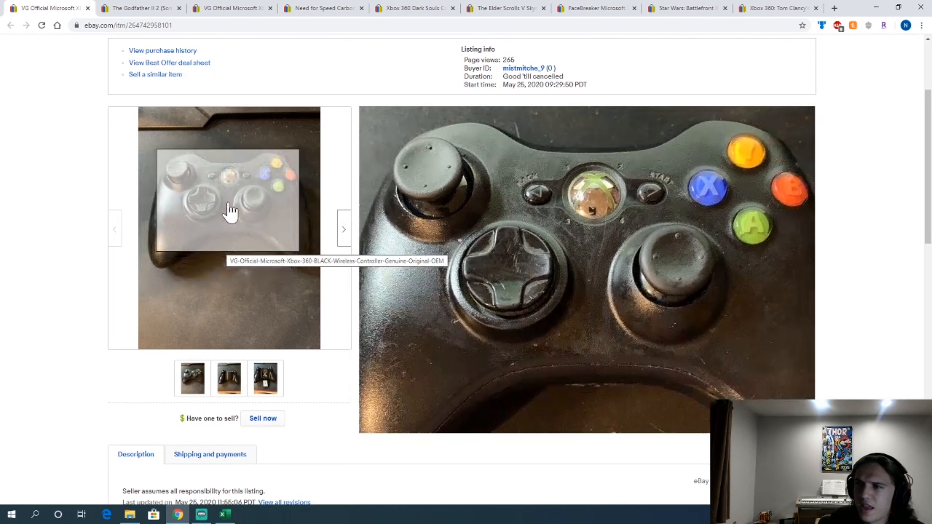
# Step: Select a thumbnail photo on the Xbox 360 wireless controller listing
pyautogui.click(265, 379)
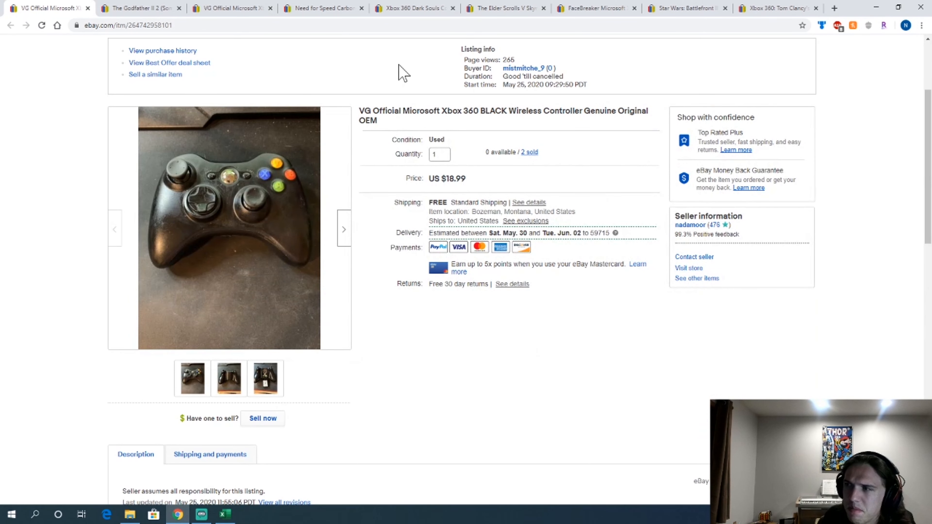
pyautogui.moveTo(56, 60)
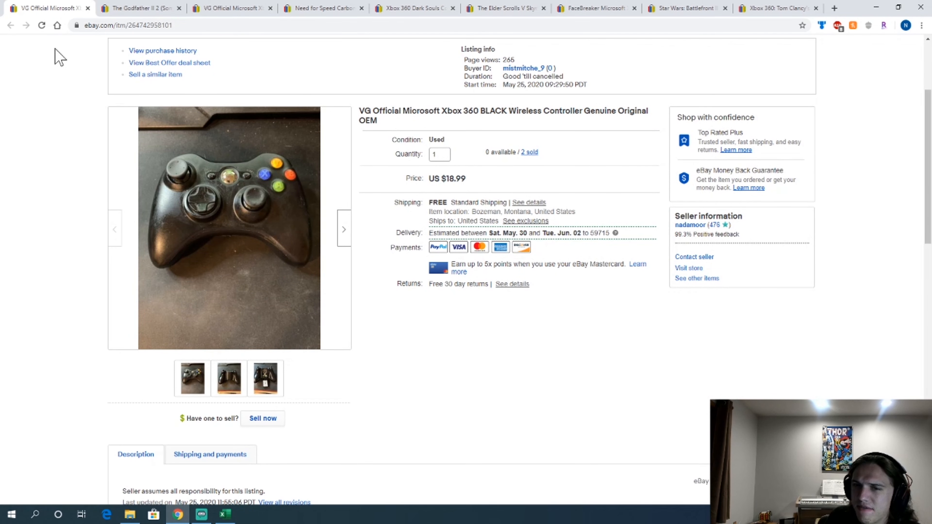
pyautogui.moveTo(91, 11)
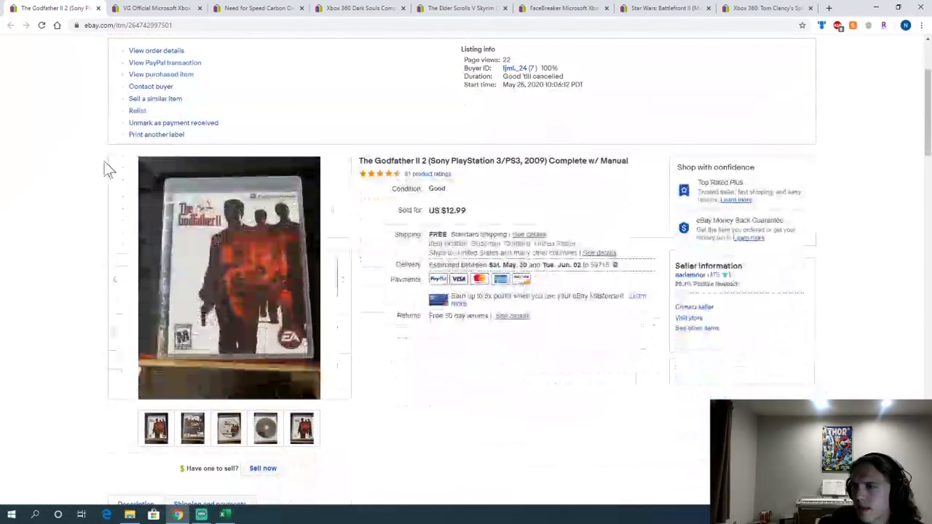
# Step: Scroll down the listing page to view more of it
pyautogui.scroll(-3)
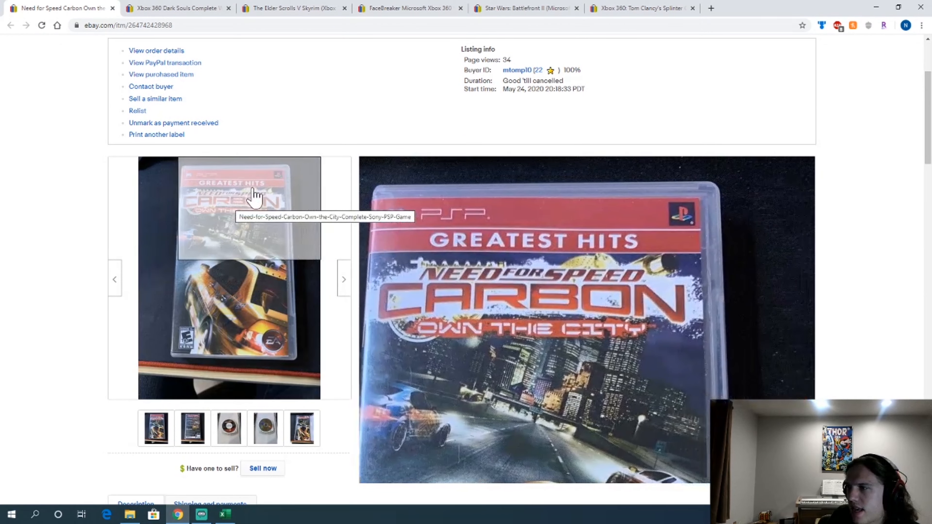
pyautogui.moveTo(379, 130)
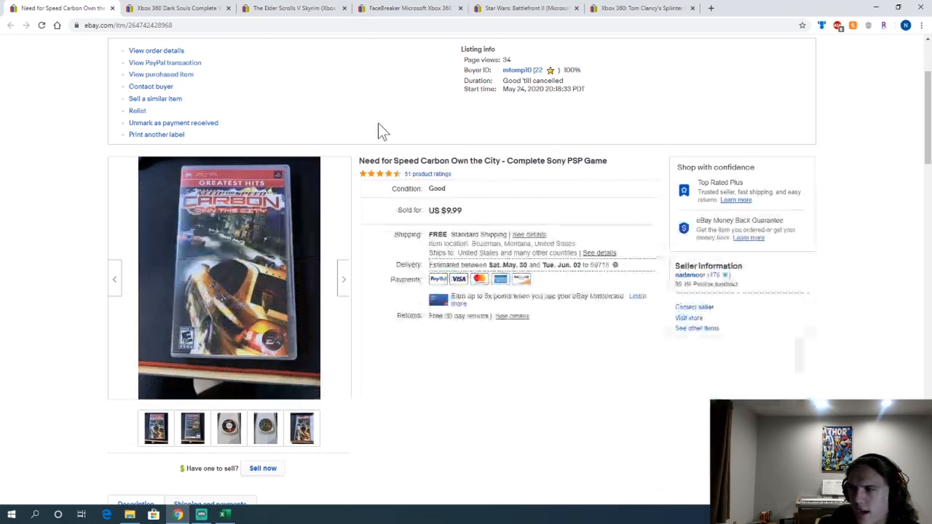
pyautogui.moveTo(311, 244)
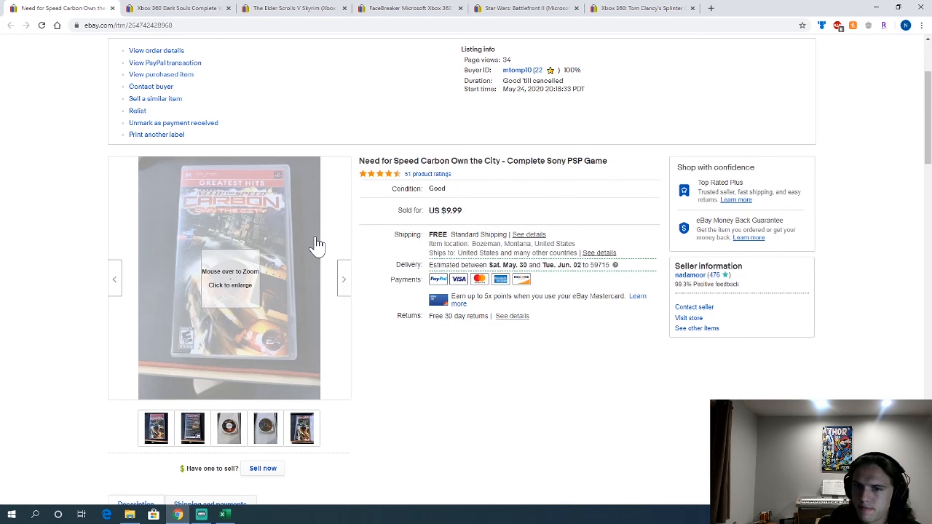
pyautogui.moveTo(316, 244)
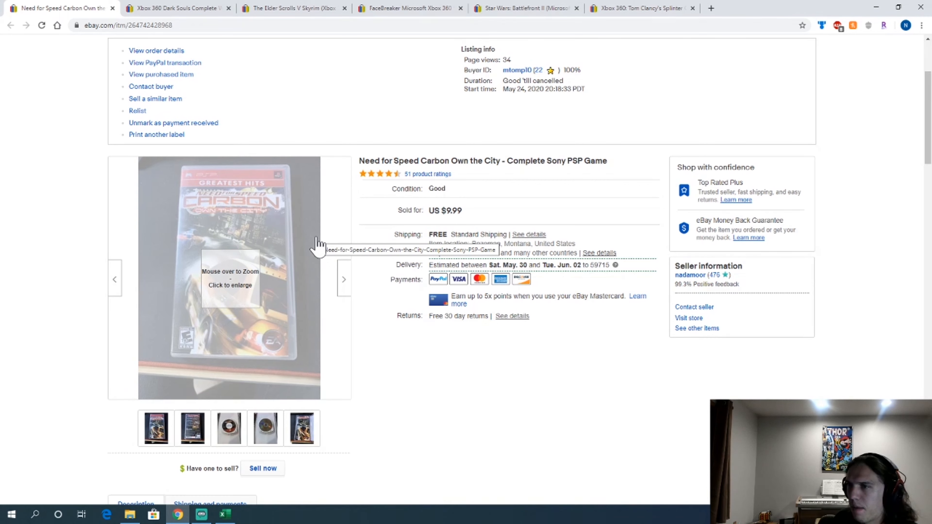
pyautogui.moveTo(248, 47)
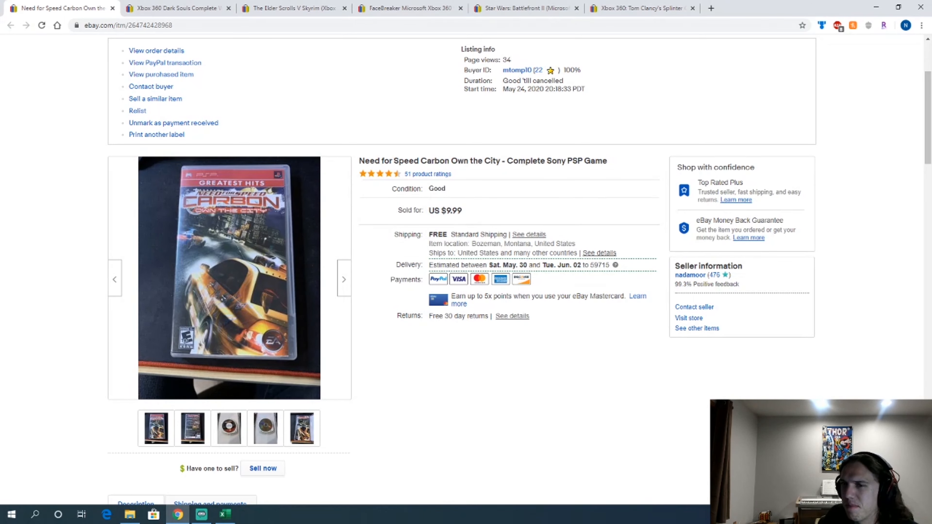
pyautogui.moveTo(110, 11)
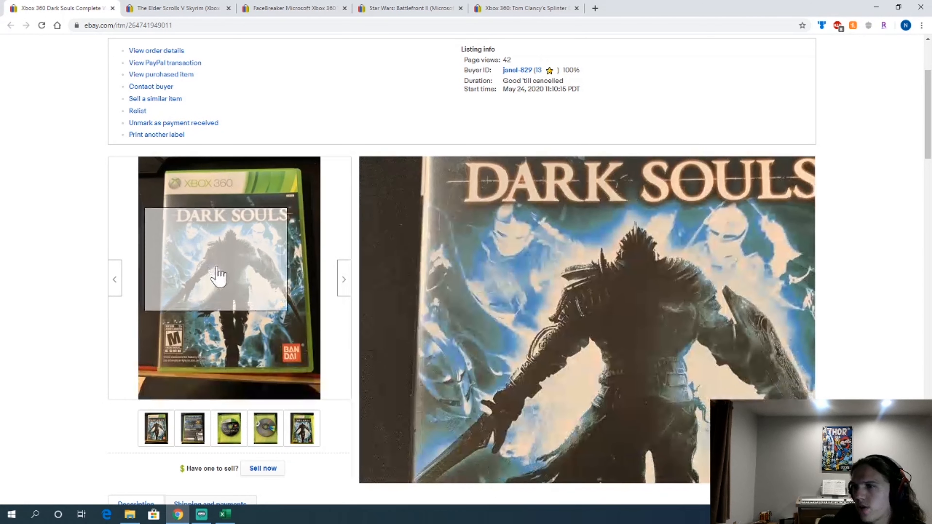
pyautogui.moveTo(266, 211)
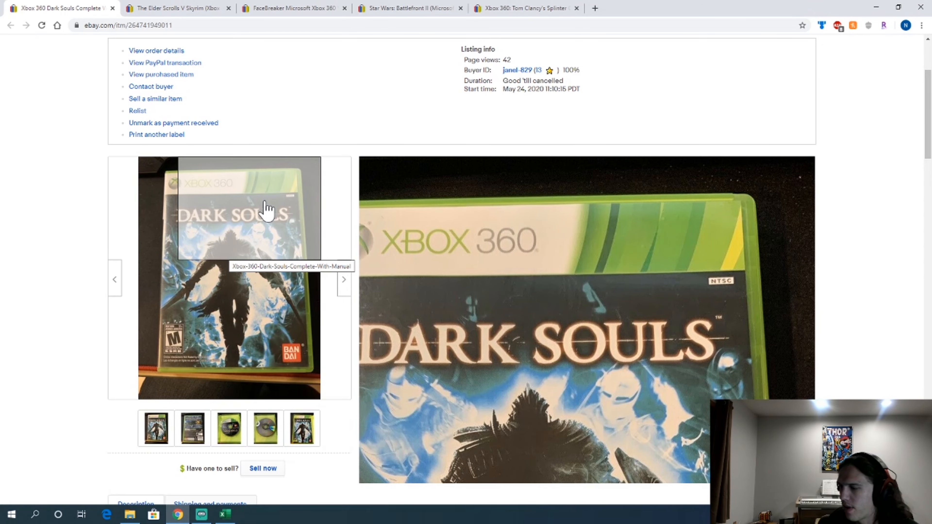
pyautogui.moveTo(236, 317)
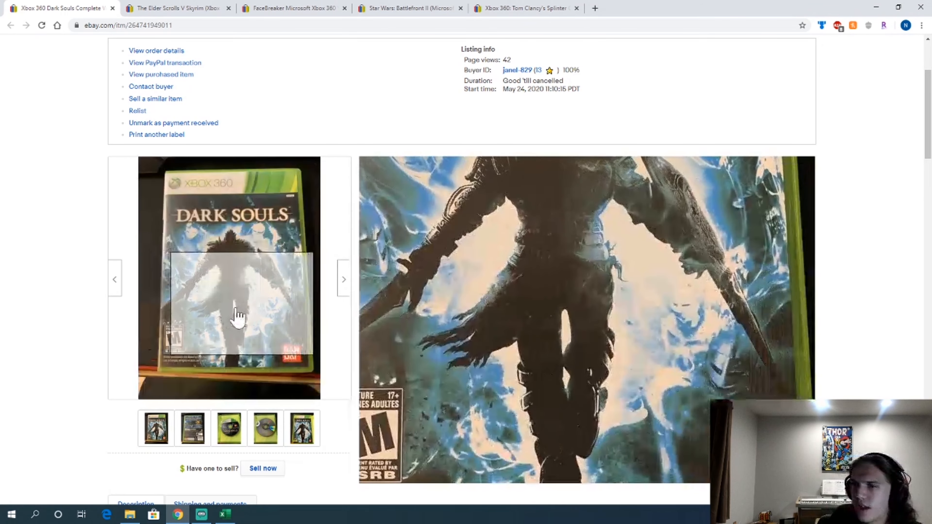
pyautogui.moveTo(226, 364)
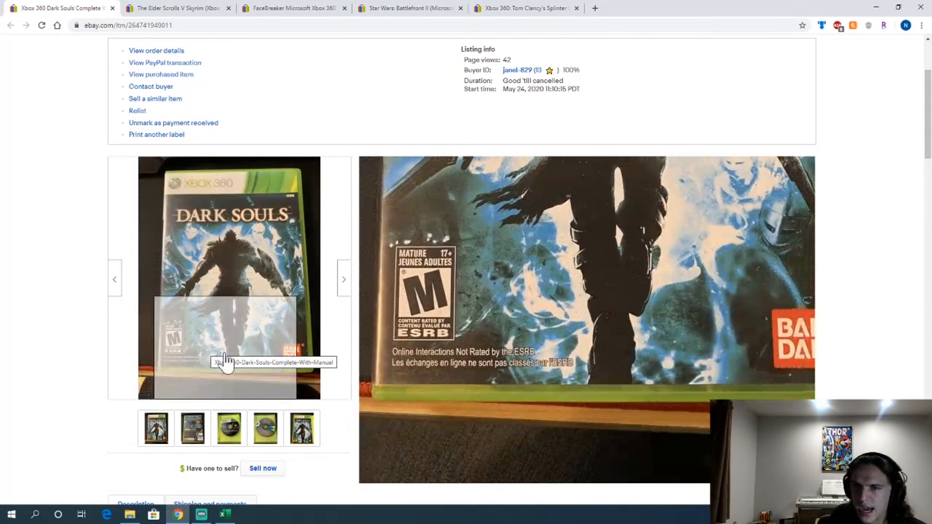
pyautogui.moveTo(197, 200)
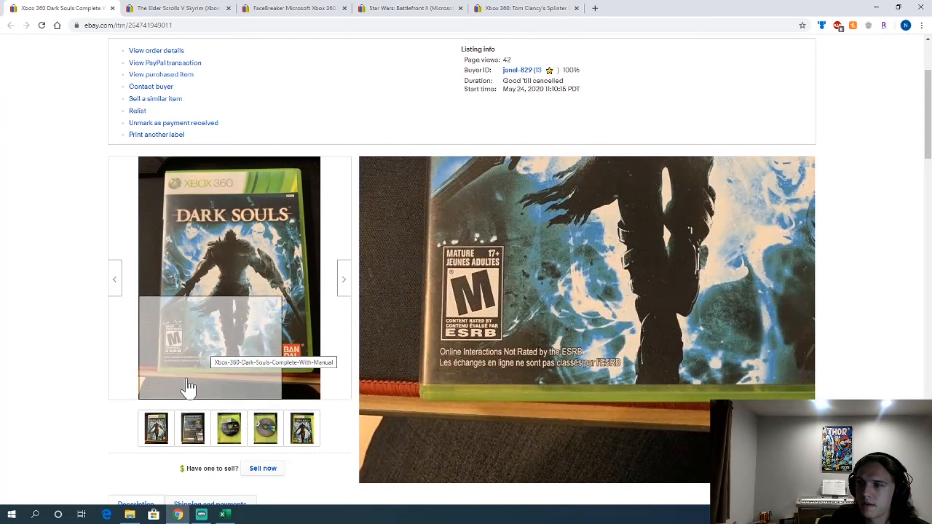
pyautogui.moveTo(246, 202)
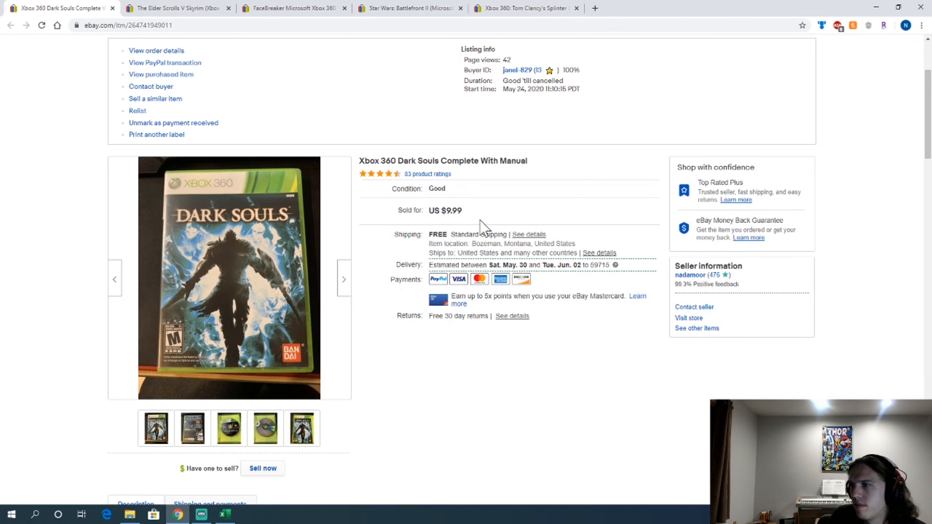
pyautogui.moveTo(112, 9)
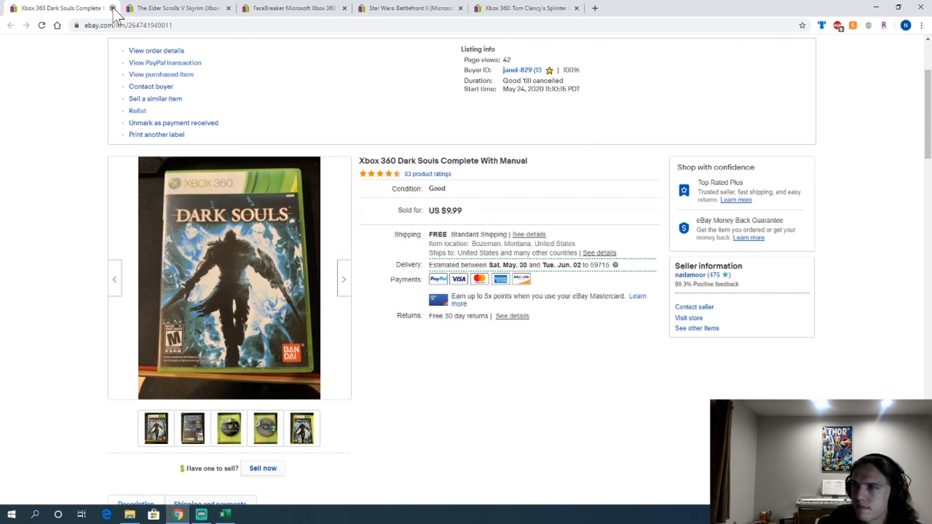
# Step: Close the Dark Souls and Star Wars: Battlefront II listings
pyautogui.click(112, 8)
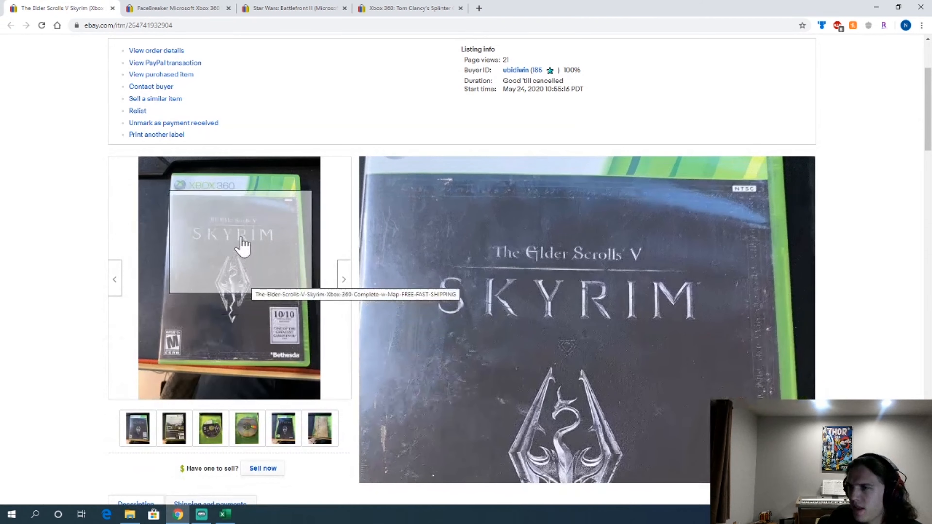
pyautogui.moveTo(113, 10)
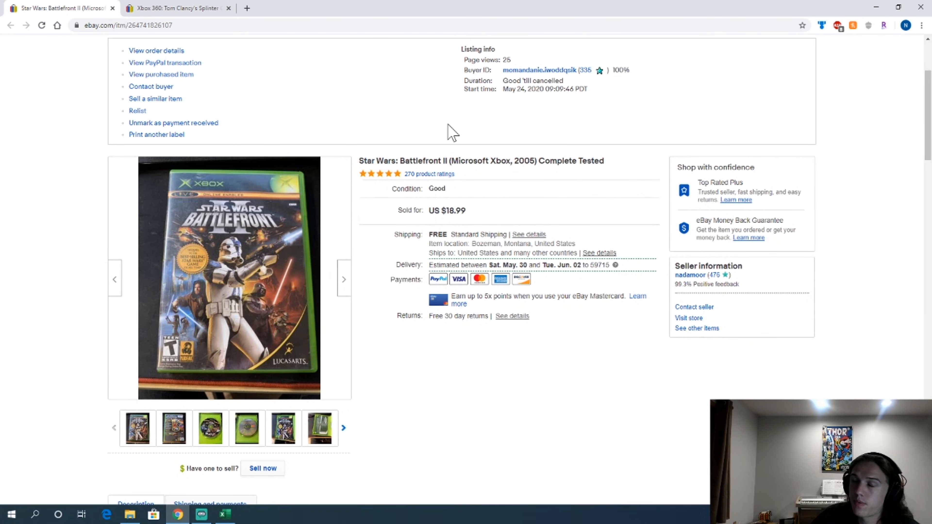
pyautogui.moveTo(428, 174)
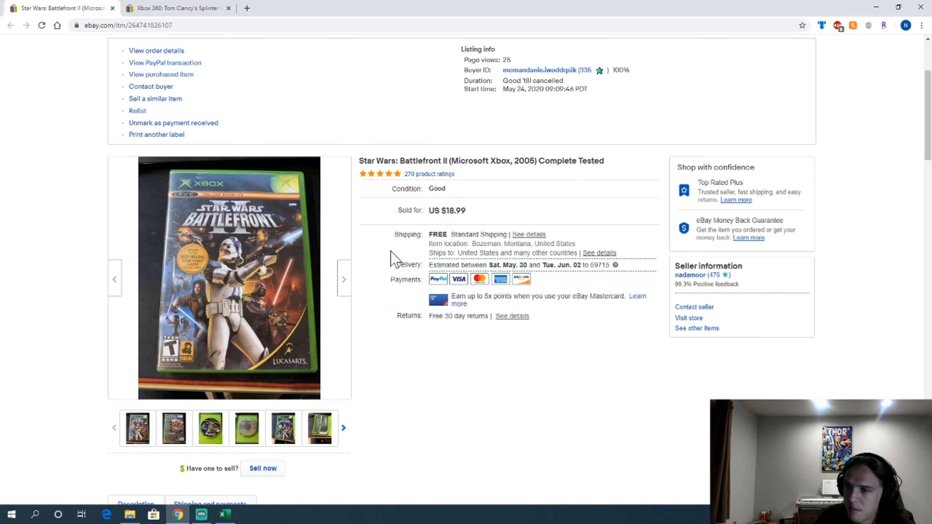
pyautogui.moveTo(230, 205)
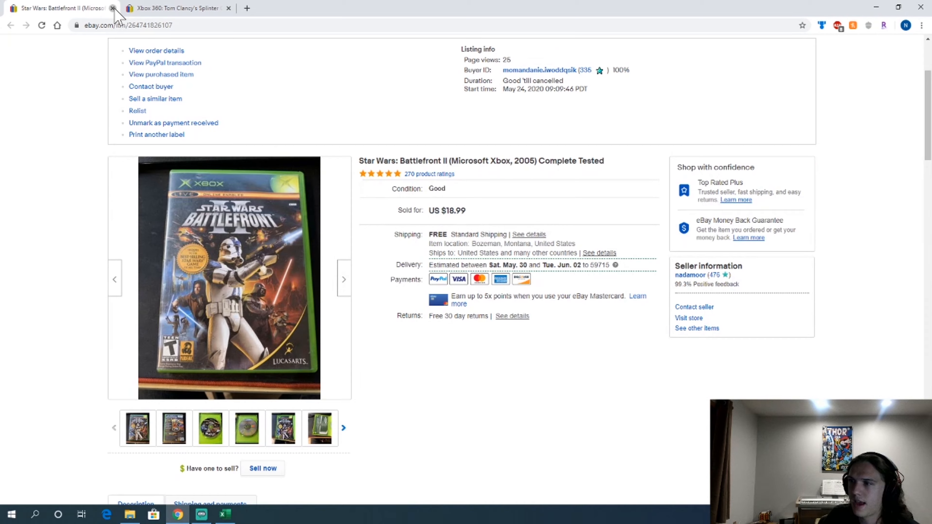
pyautogui.click(112, 8)
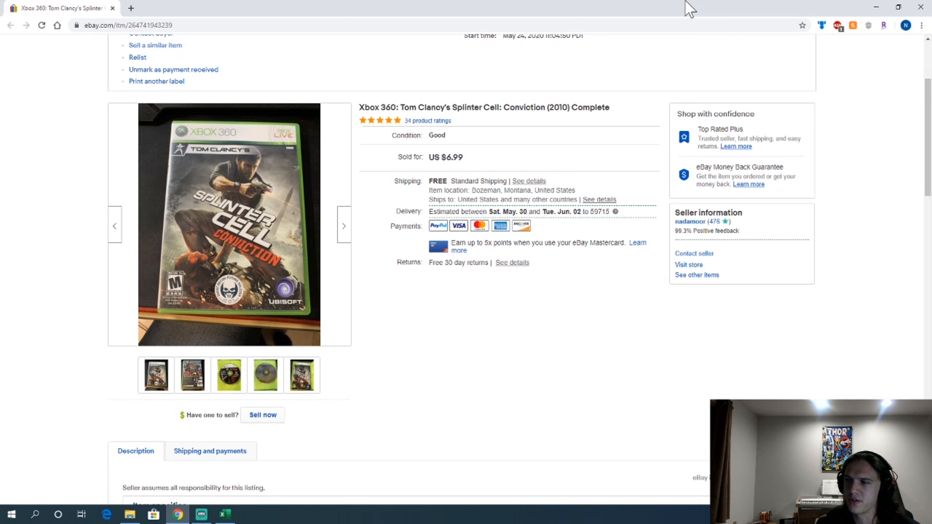
pyautogui.moveTo(712, 6)
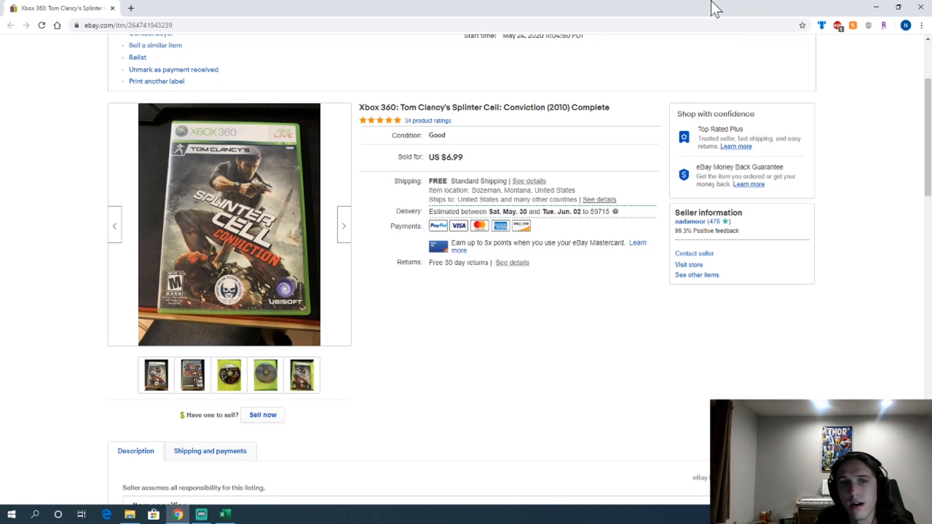